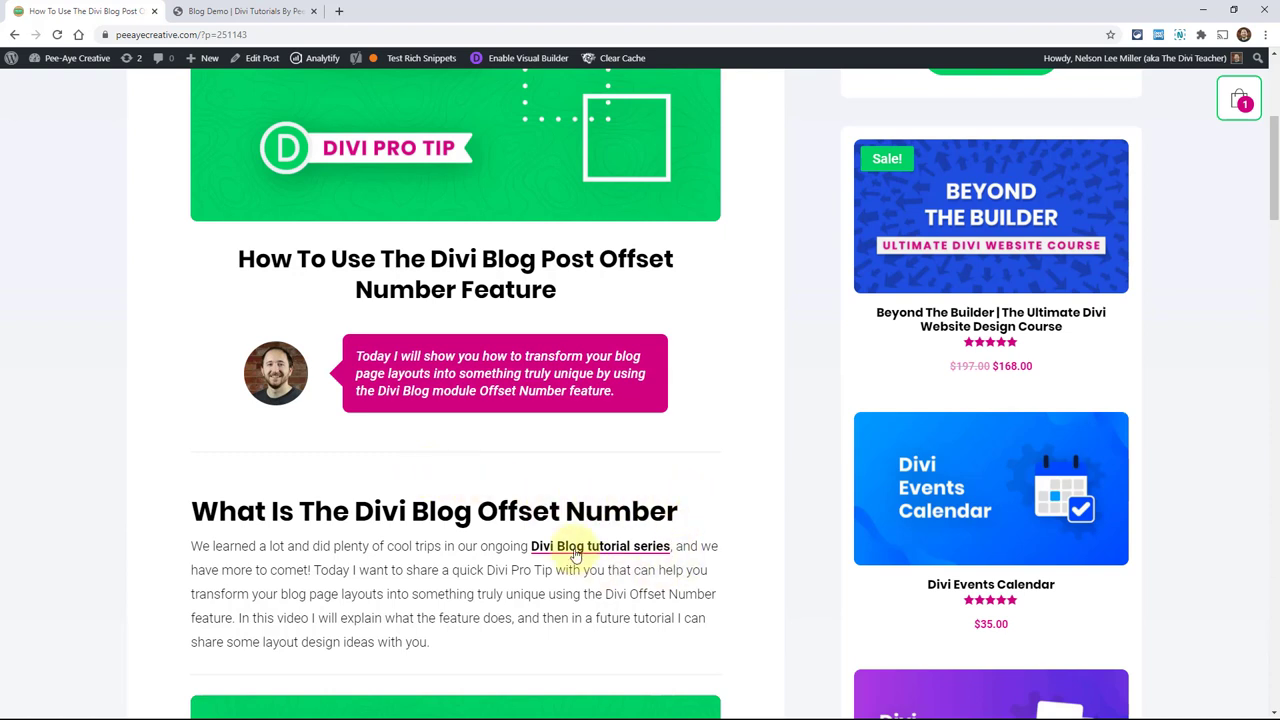
Open the 'Divi Blog tutorial series' link in a new Chrome tab showing the archives
right_click(600, 546)
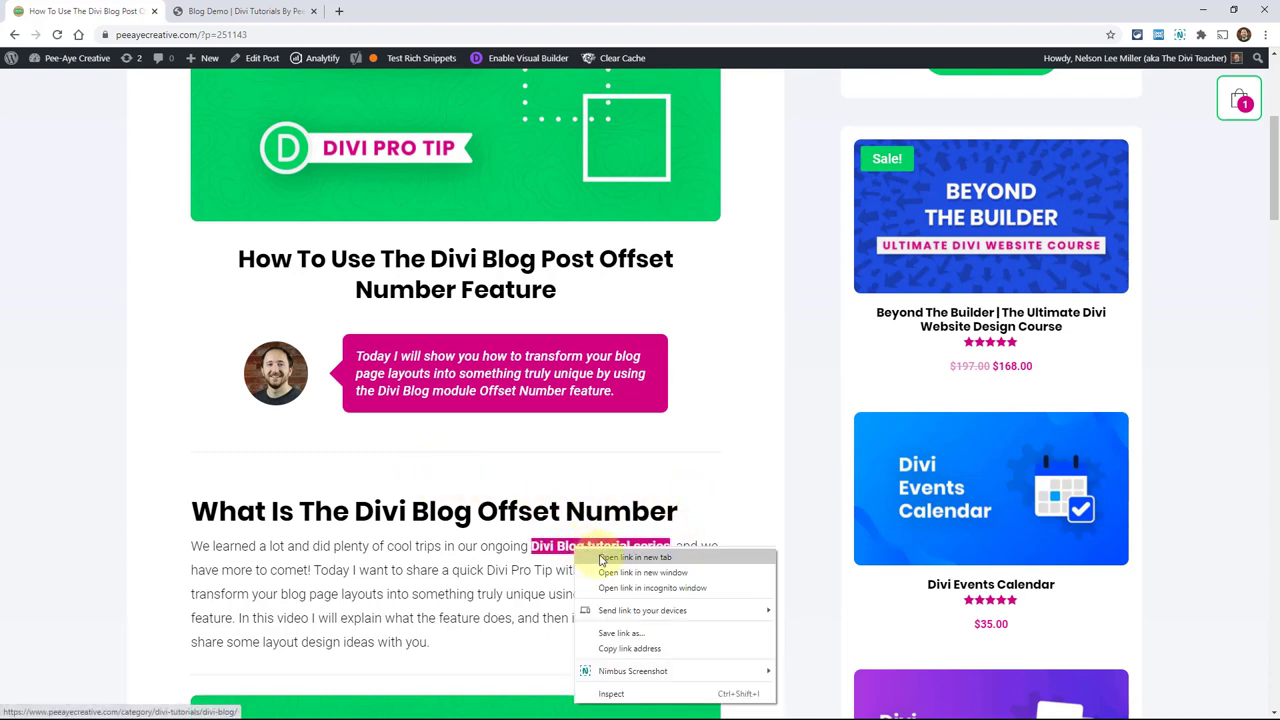
left_click(635, 557)
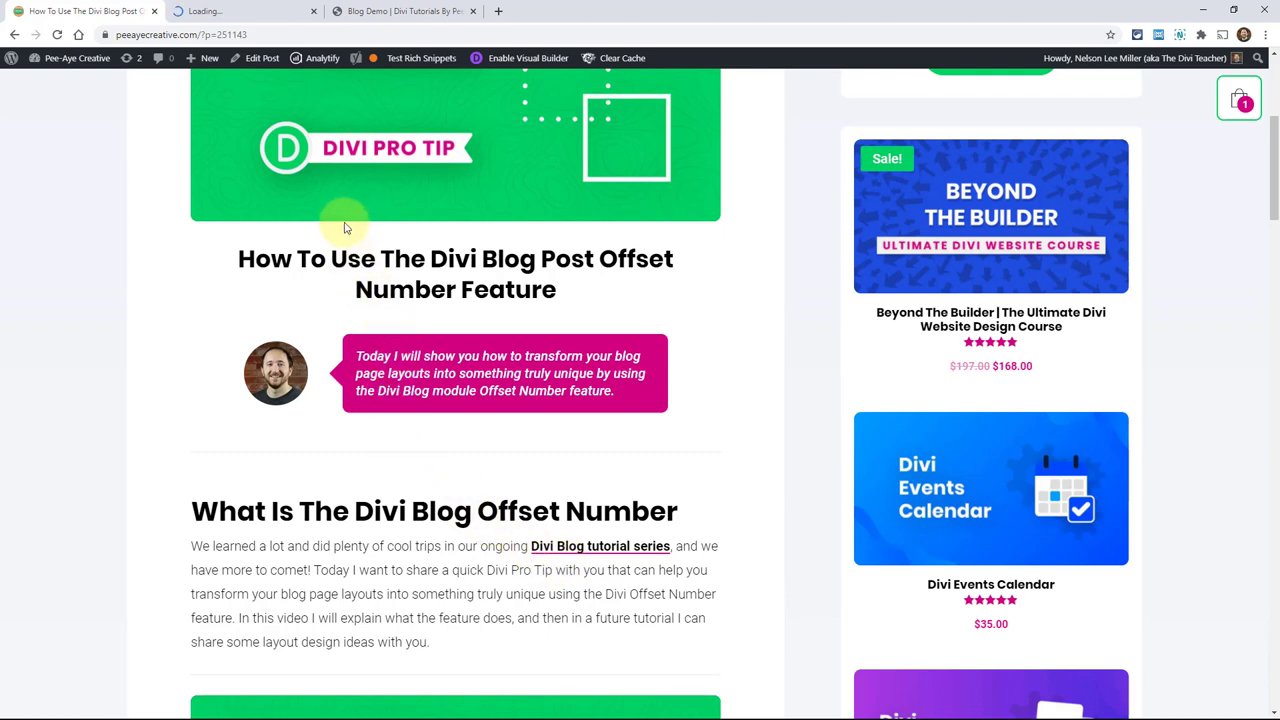
left_click(322, 57)
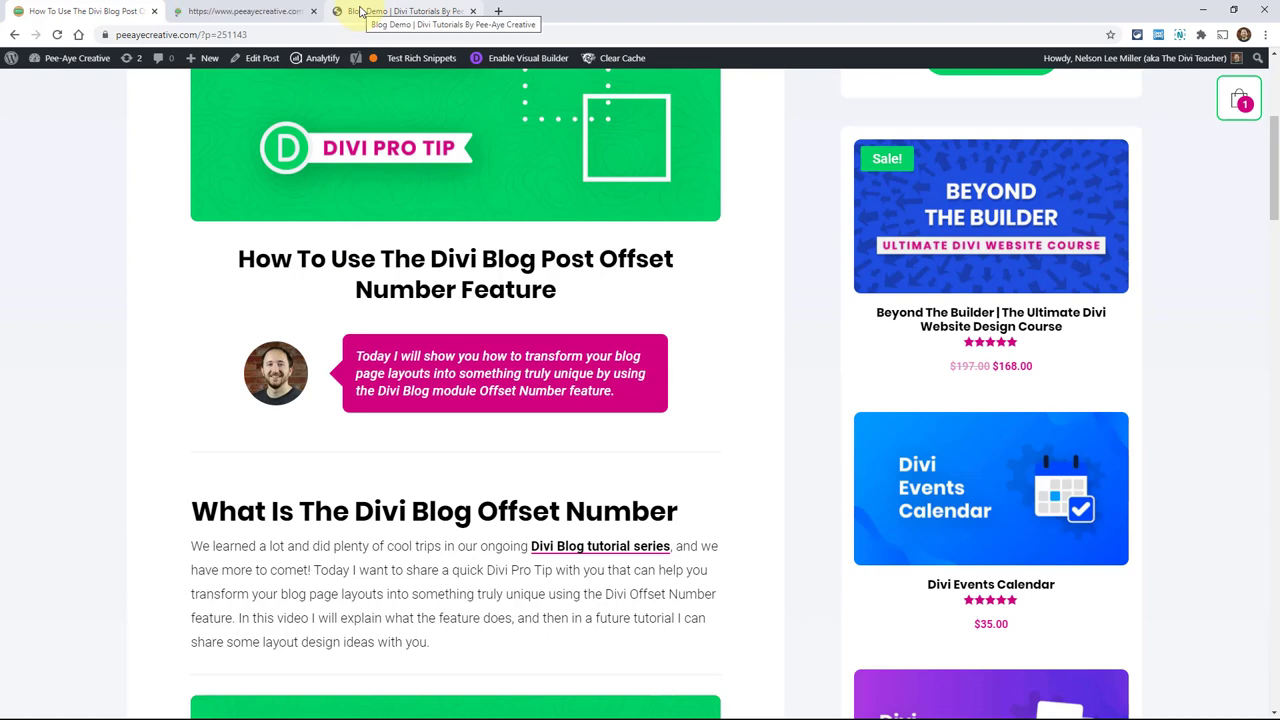
left_click(245, 11)
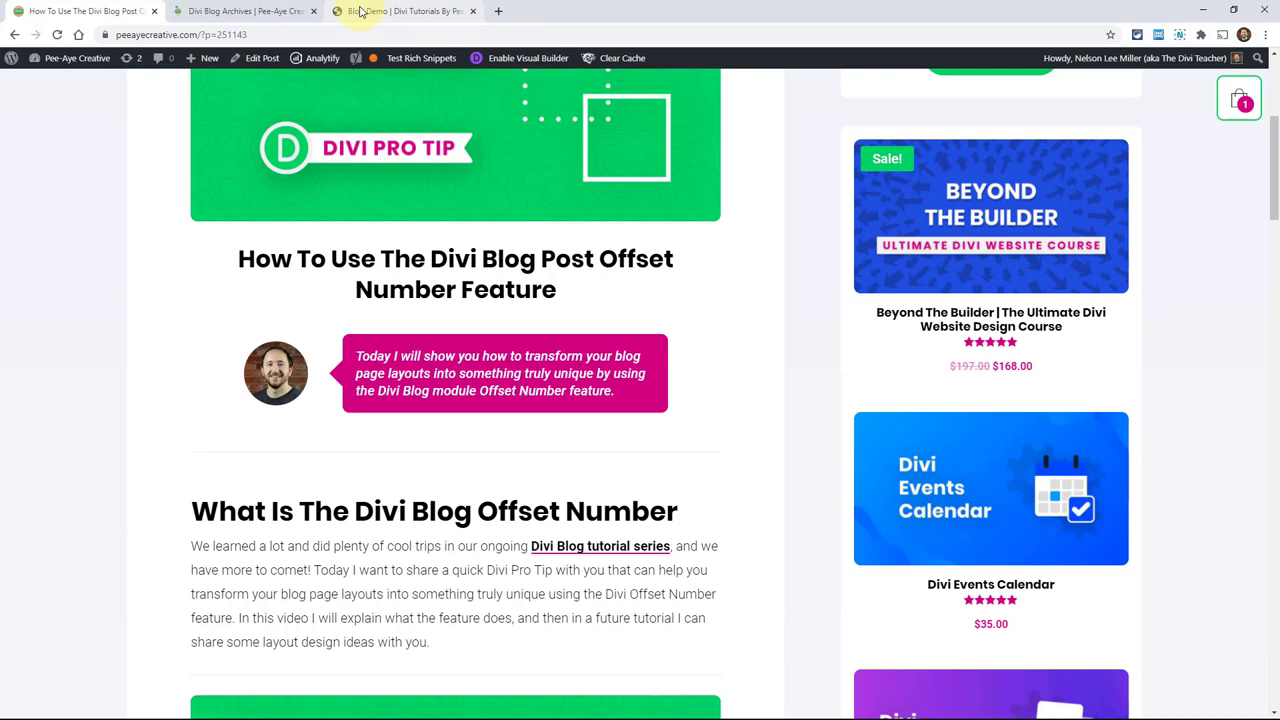
Switch to the Blog Demo tab and scroll down to the blog post grid
left_click(245, 11)
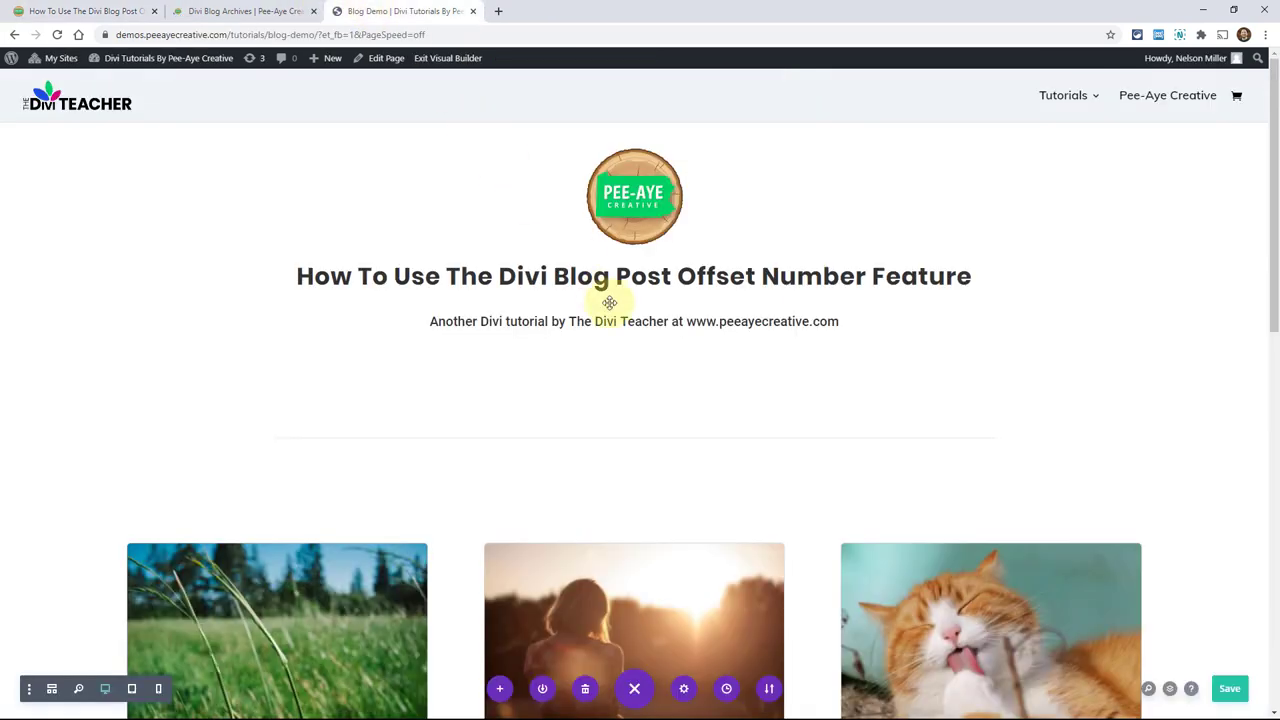
scroll("down", 3)
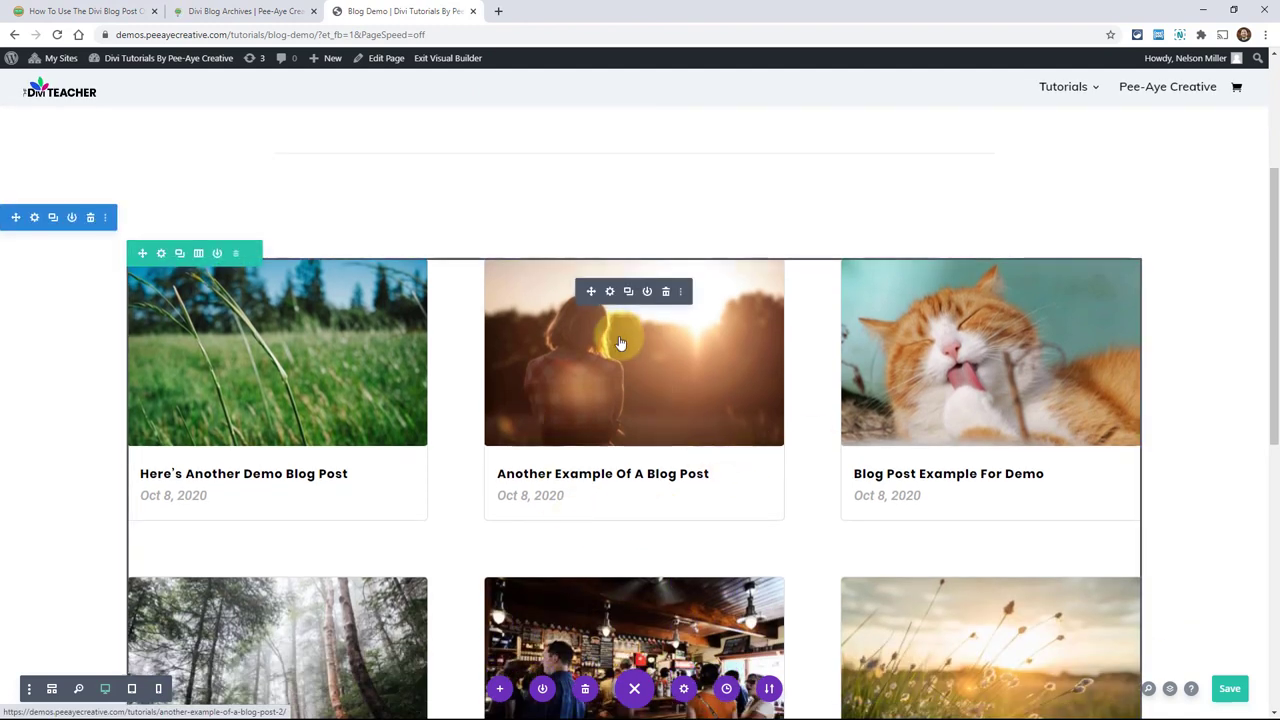
mouse_move(609, 291)
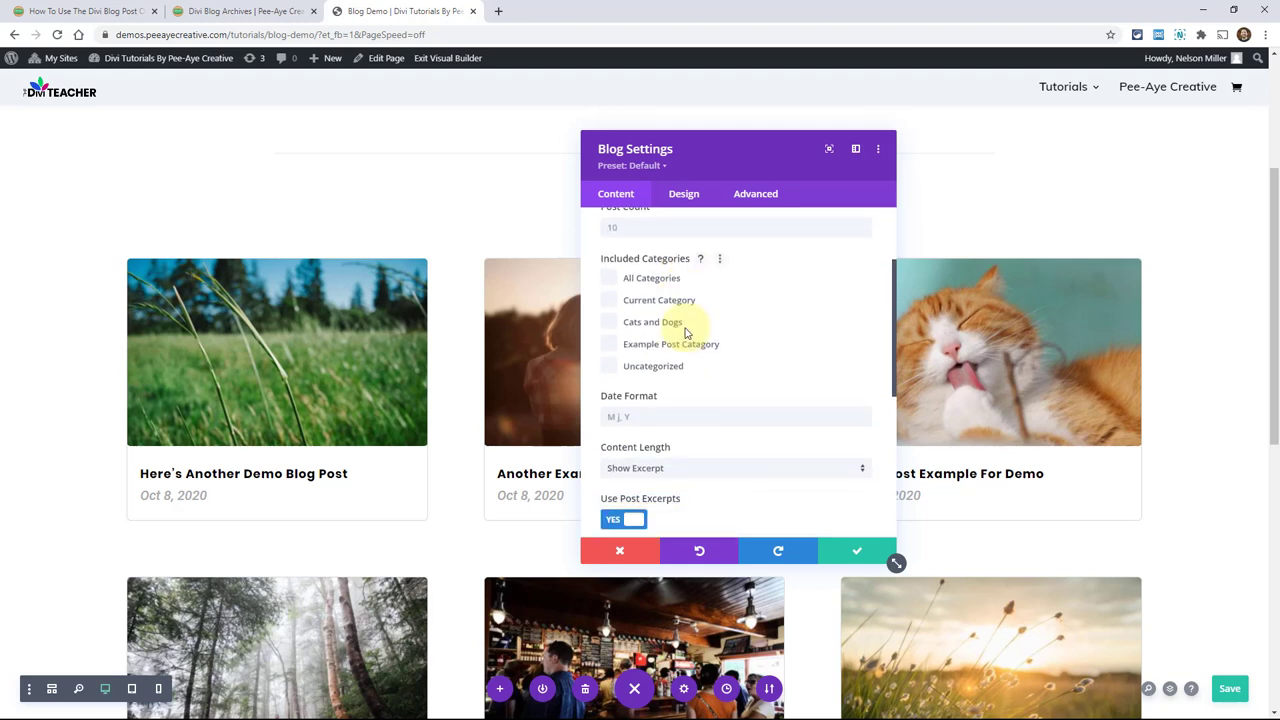
Scroll Blog Settings down to the Post Offset Number field
scroll("down", 3)
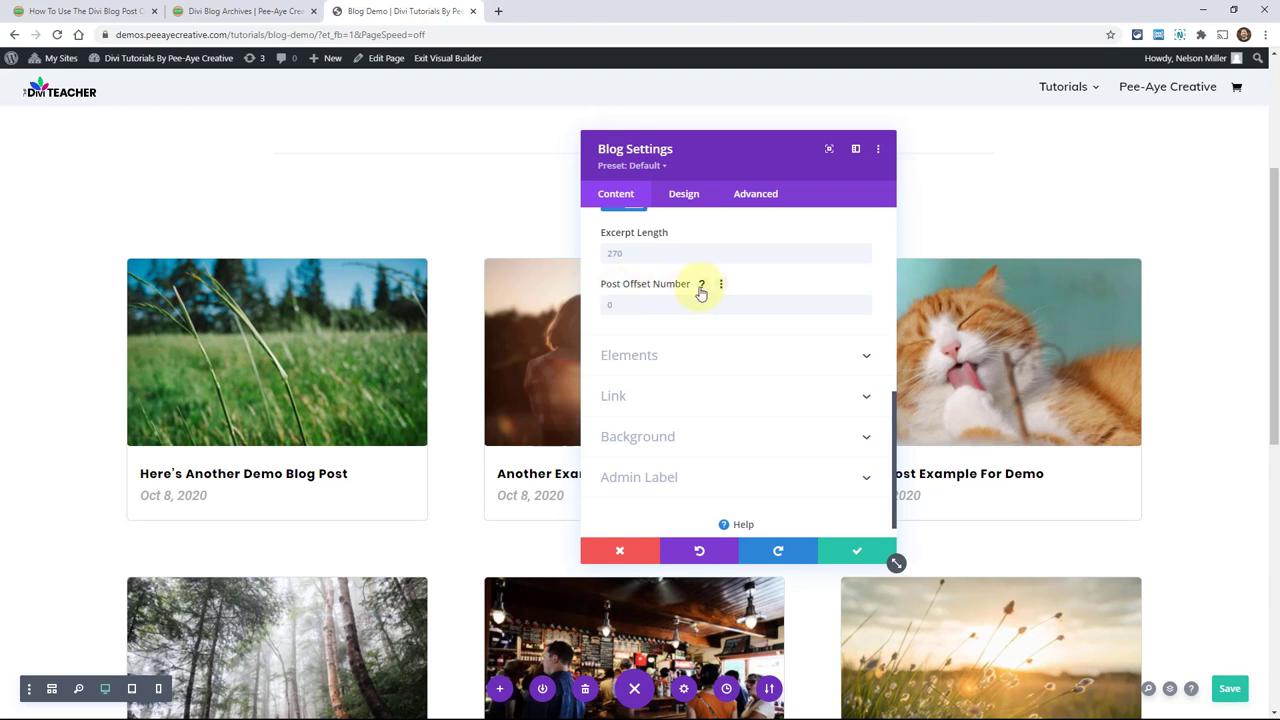
mouse_move(619, 308)
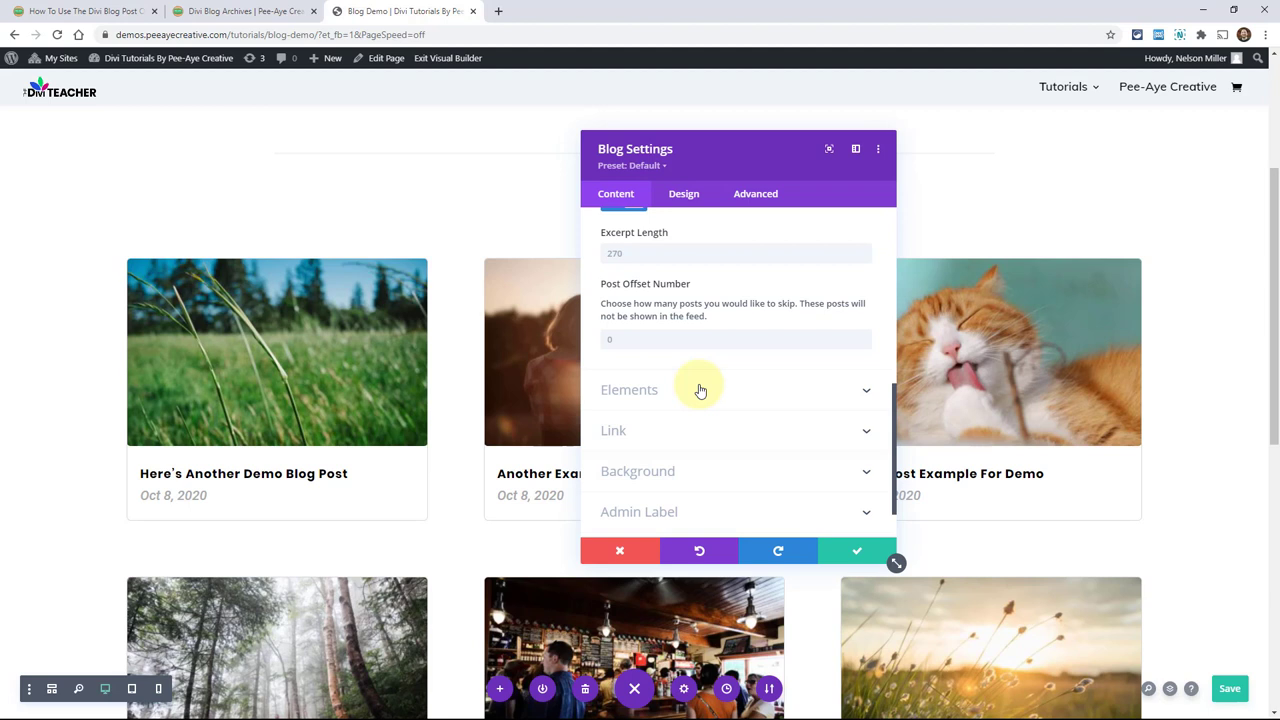
mouse_move(705, 398)
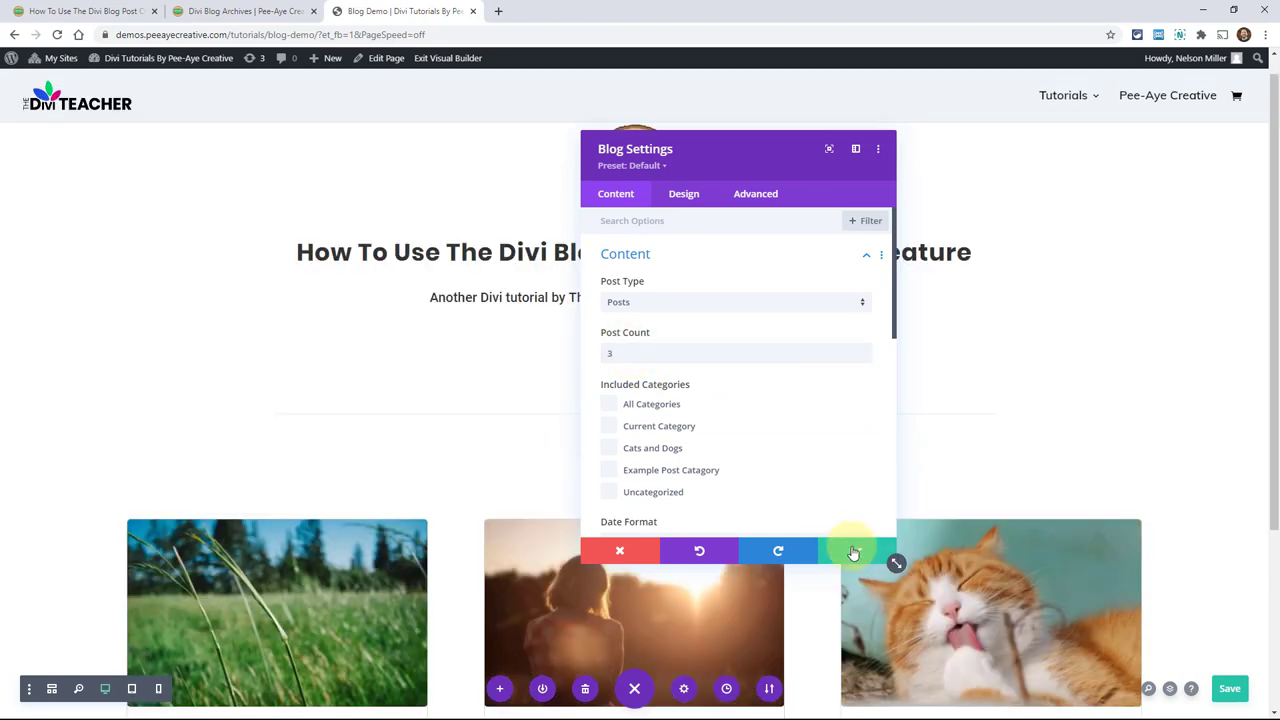
Save Blog Settings so the grid shows one row of three posts
left_click(853, 551)
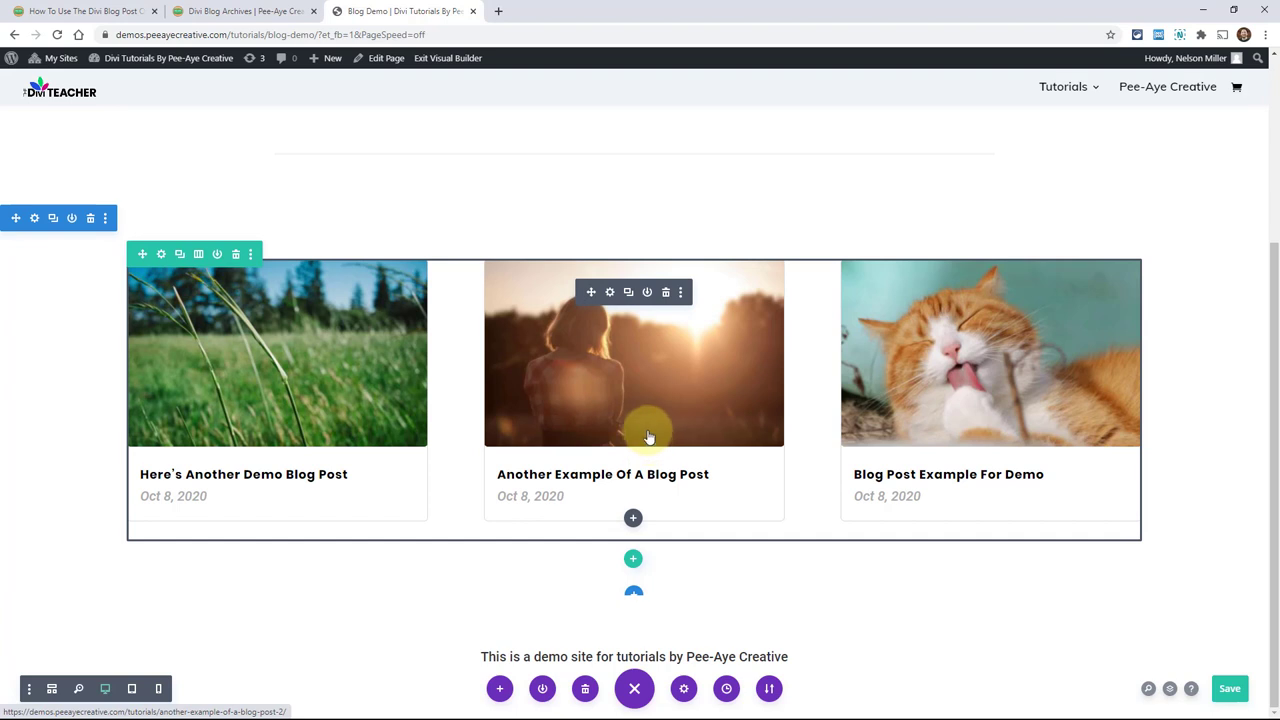
mouse_move(617, 328)
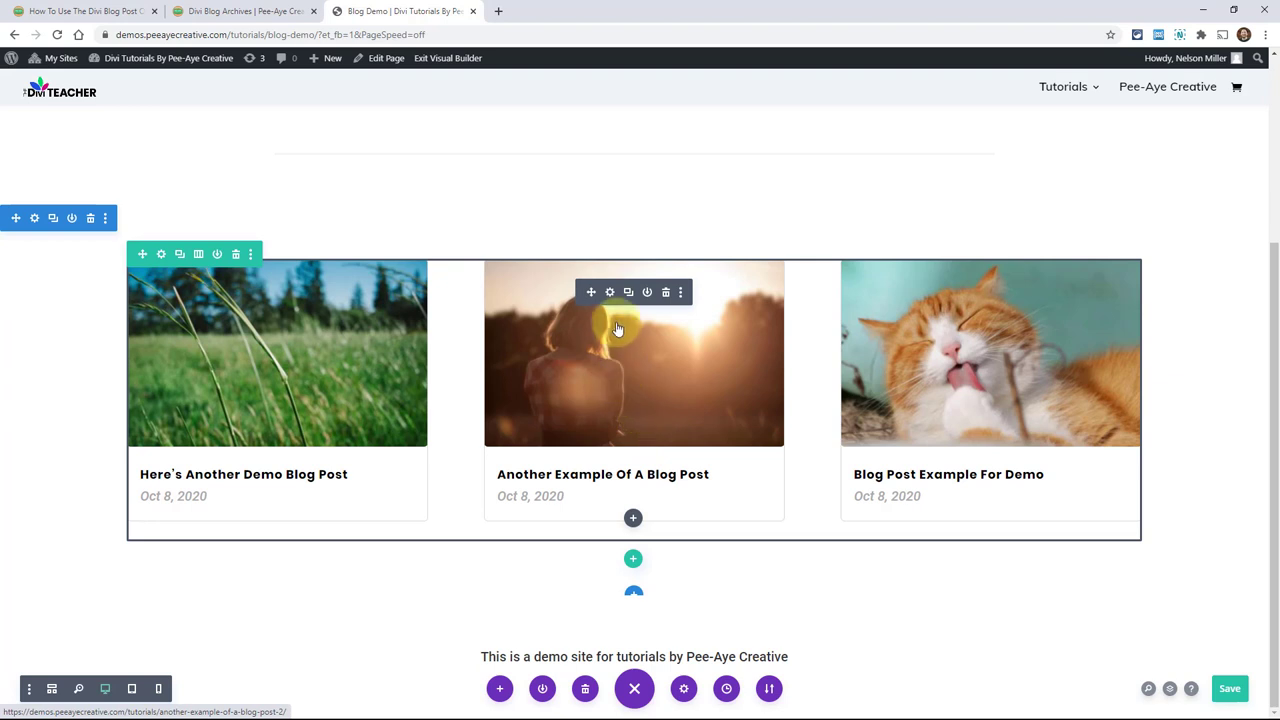
mouse_move(609, 292)
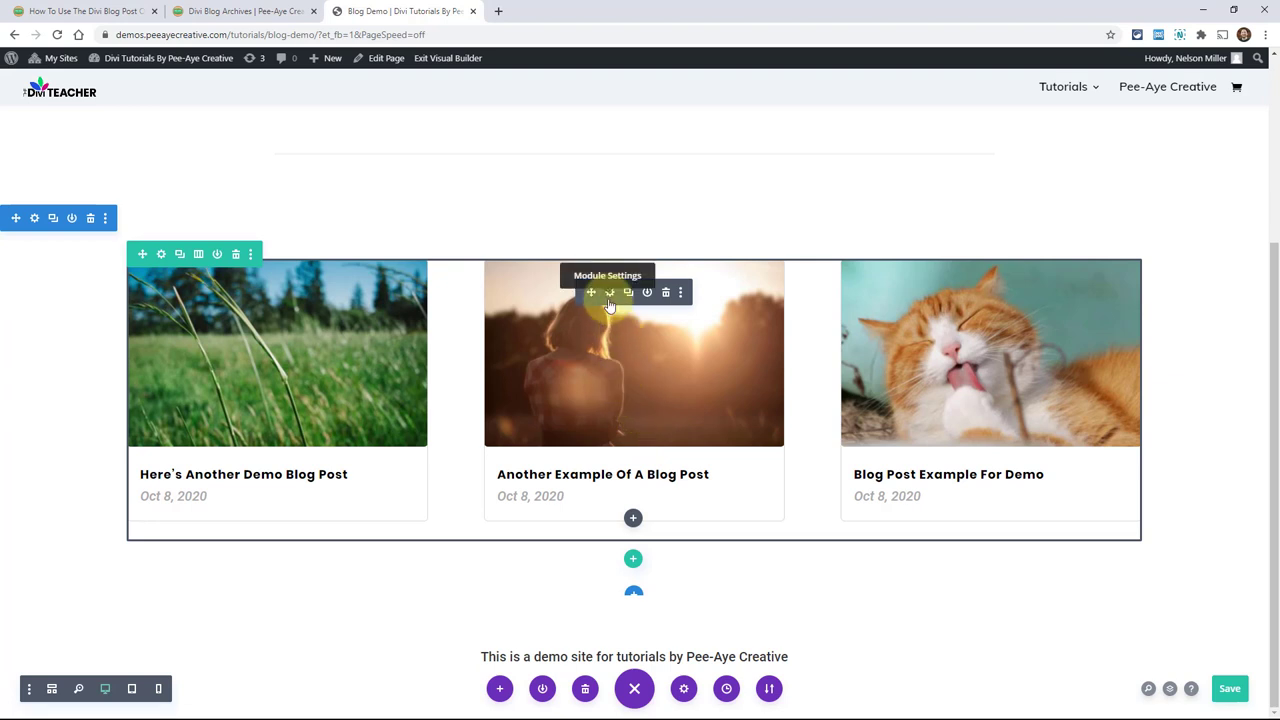
Try Post Offset Number values 1 and 2, then reset the offset to 0
left_click(610, 292)
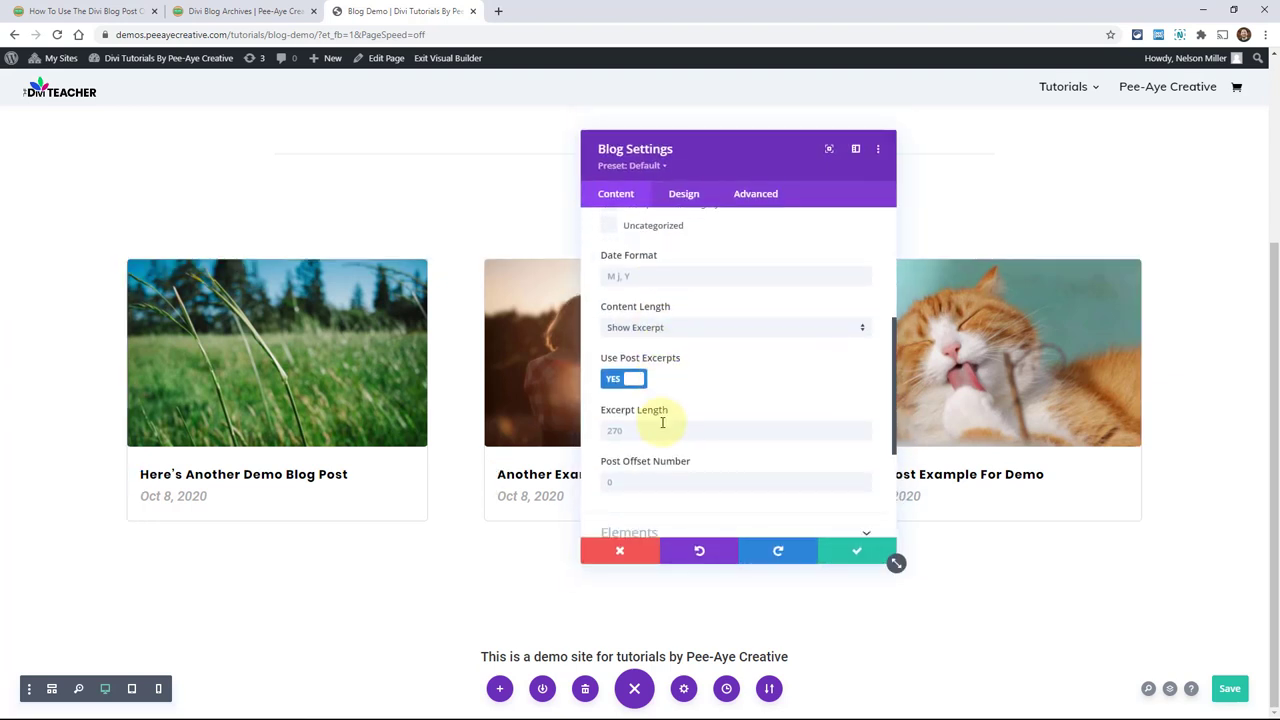
scroll("down", 3)
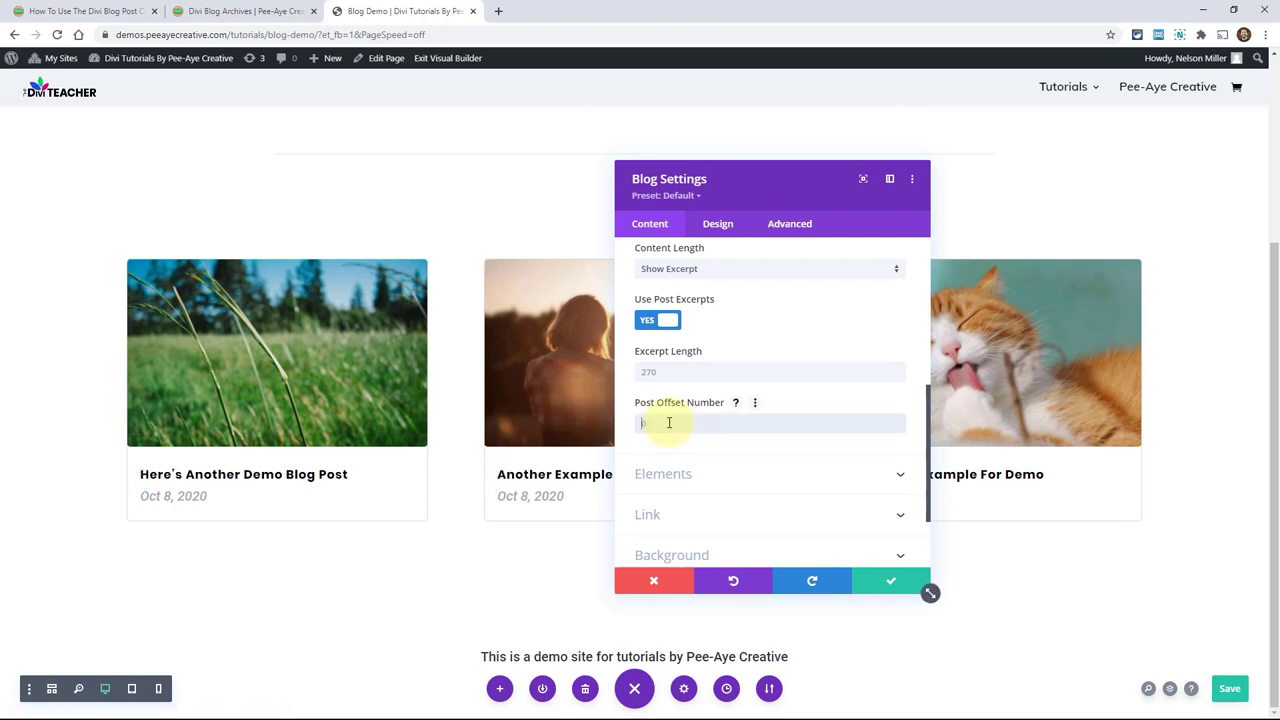
type("1")
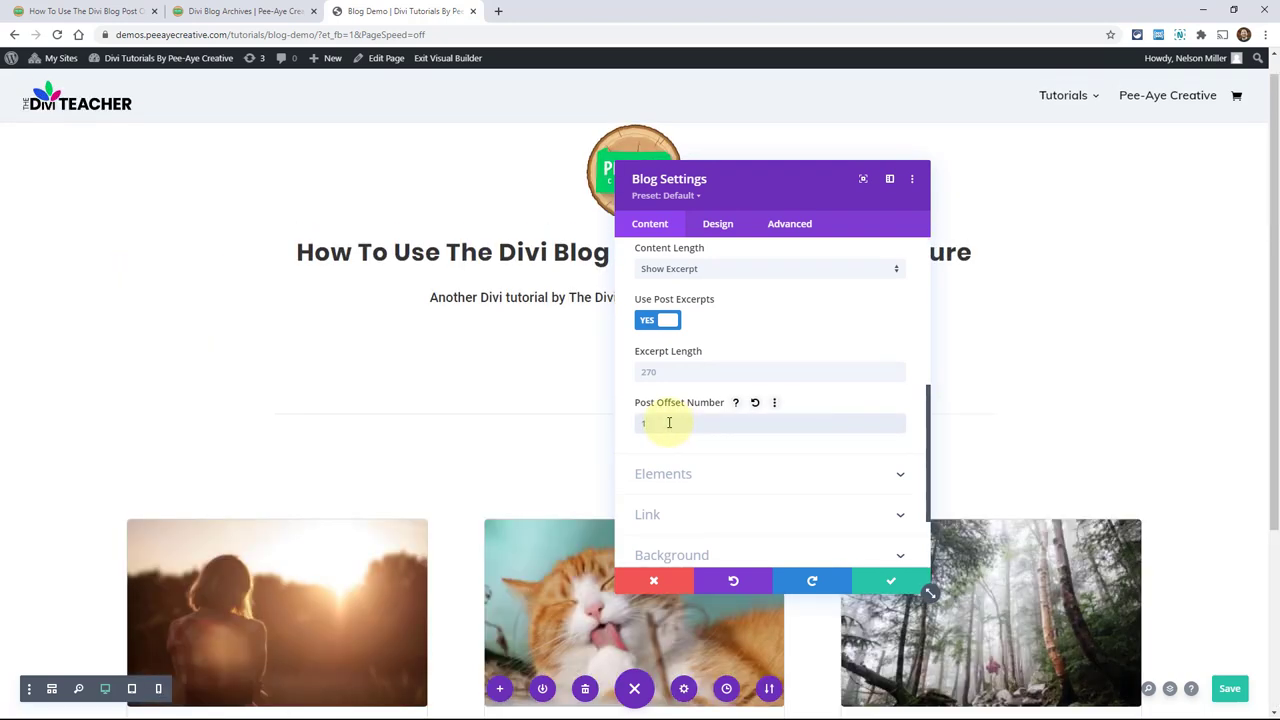
scroll("down", 3)
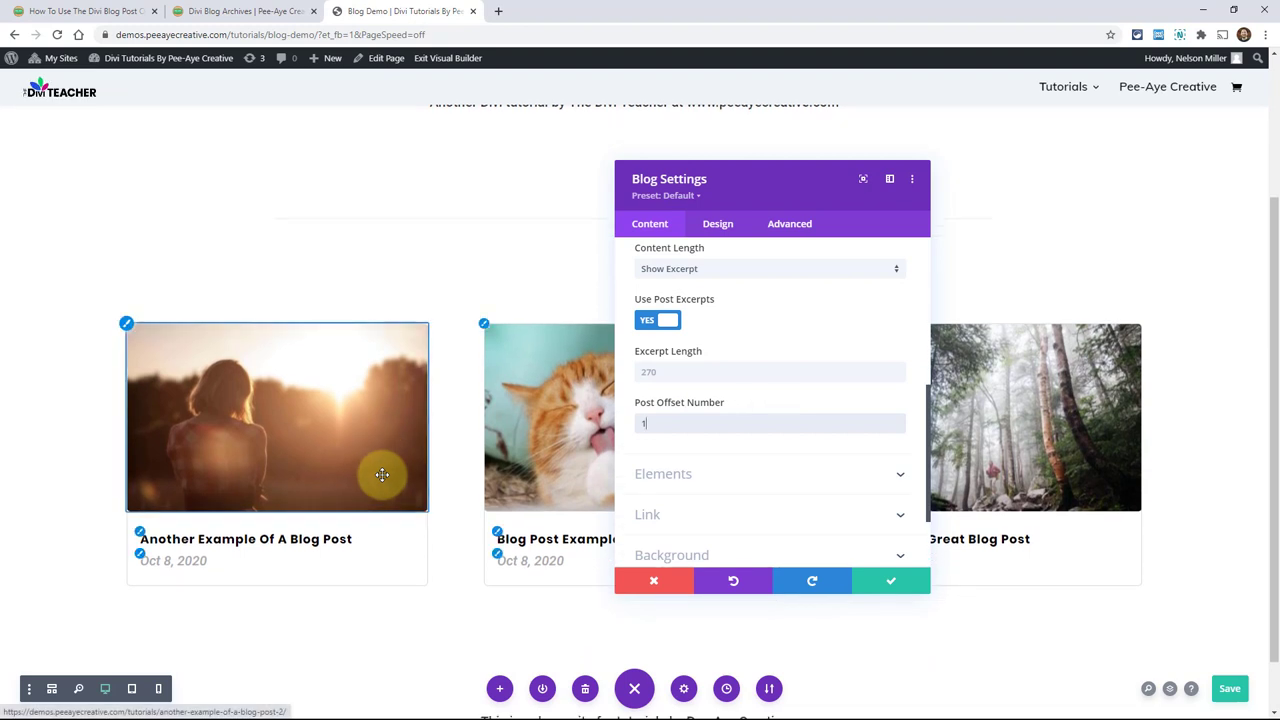
mouse_move(384, 481)
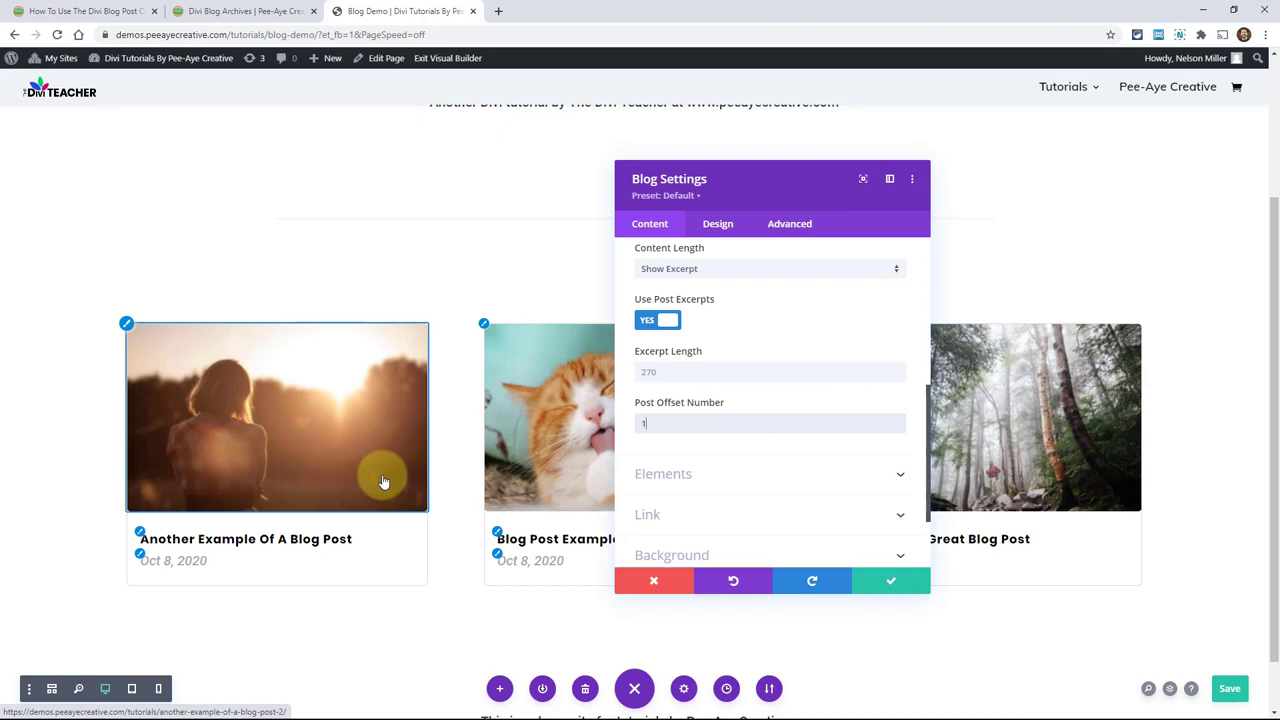
type("2")
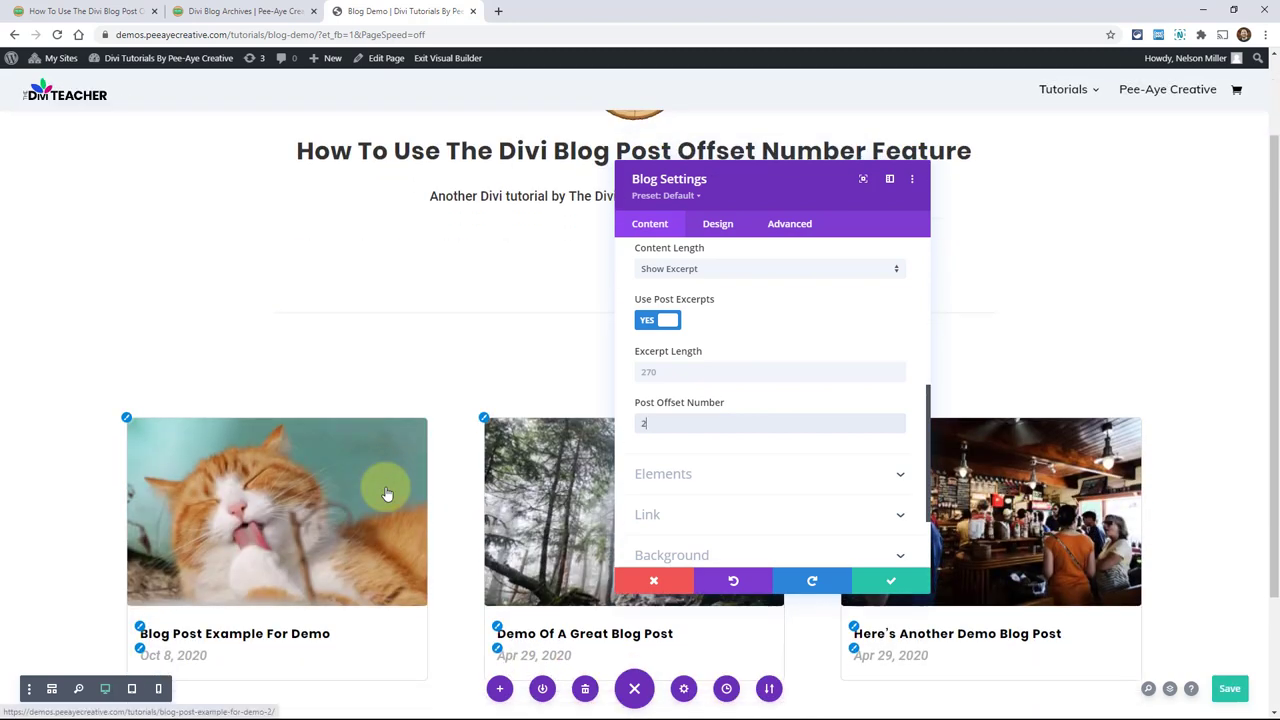
scroll("down", 3)
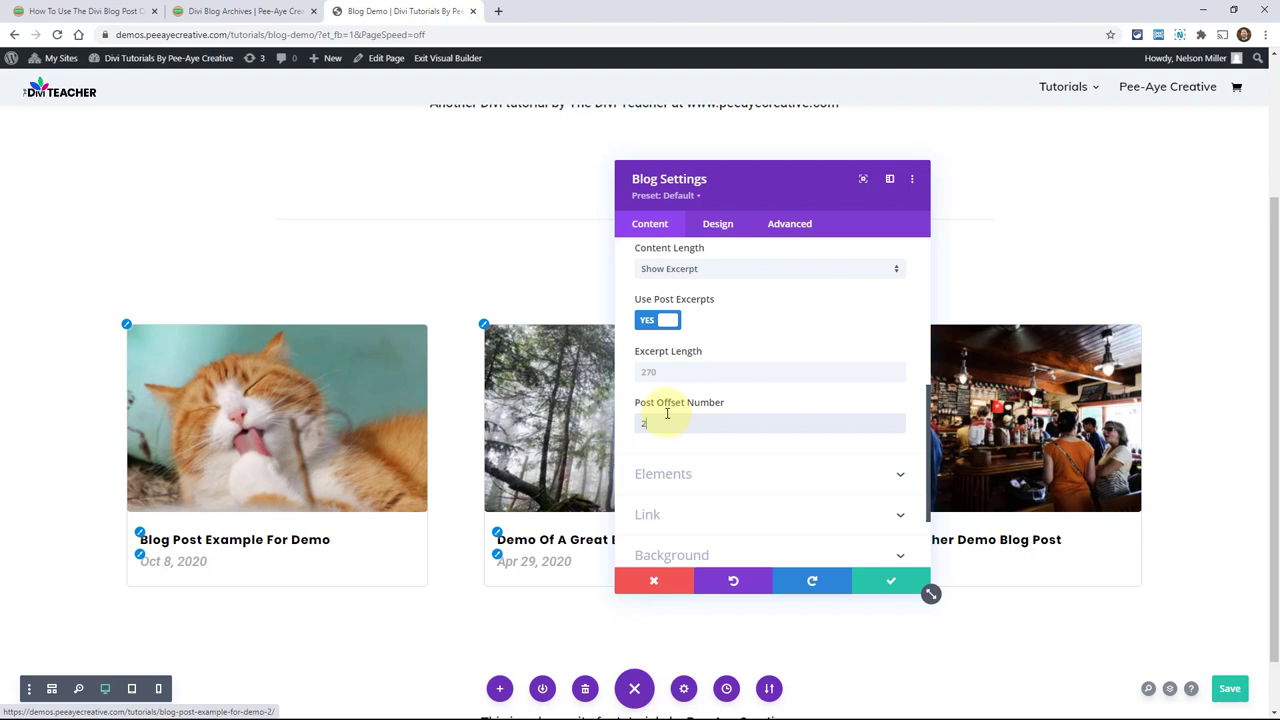
mouse_move(758, 408)
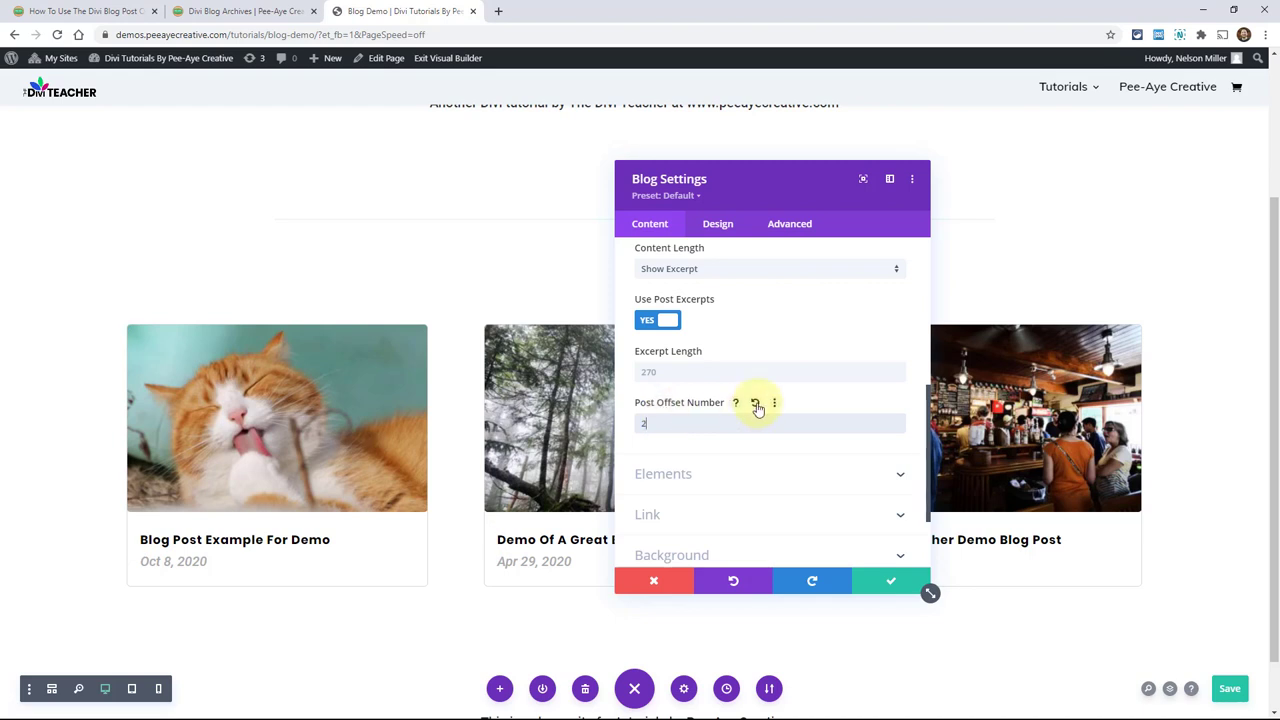
left_click(757, 408)
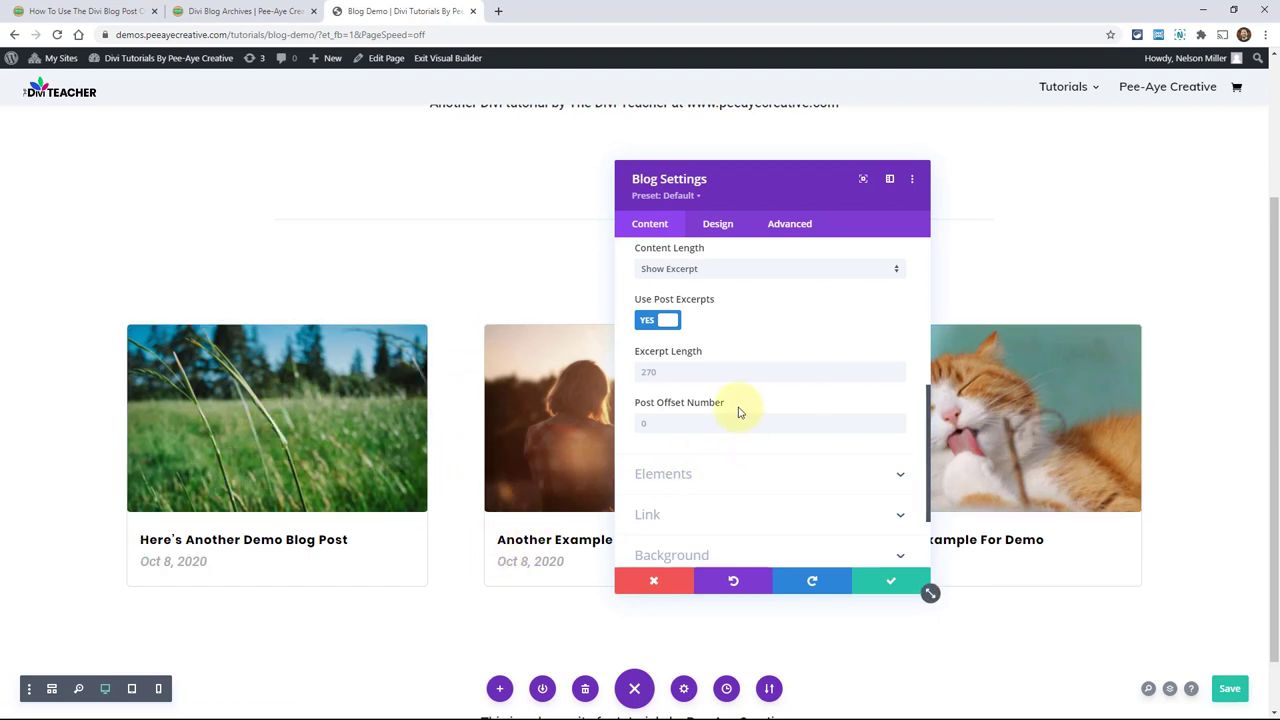
mouse_move(736, 403)
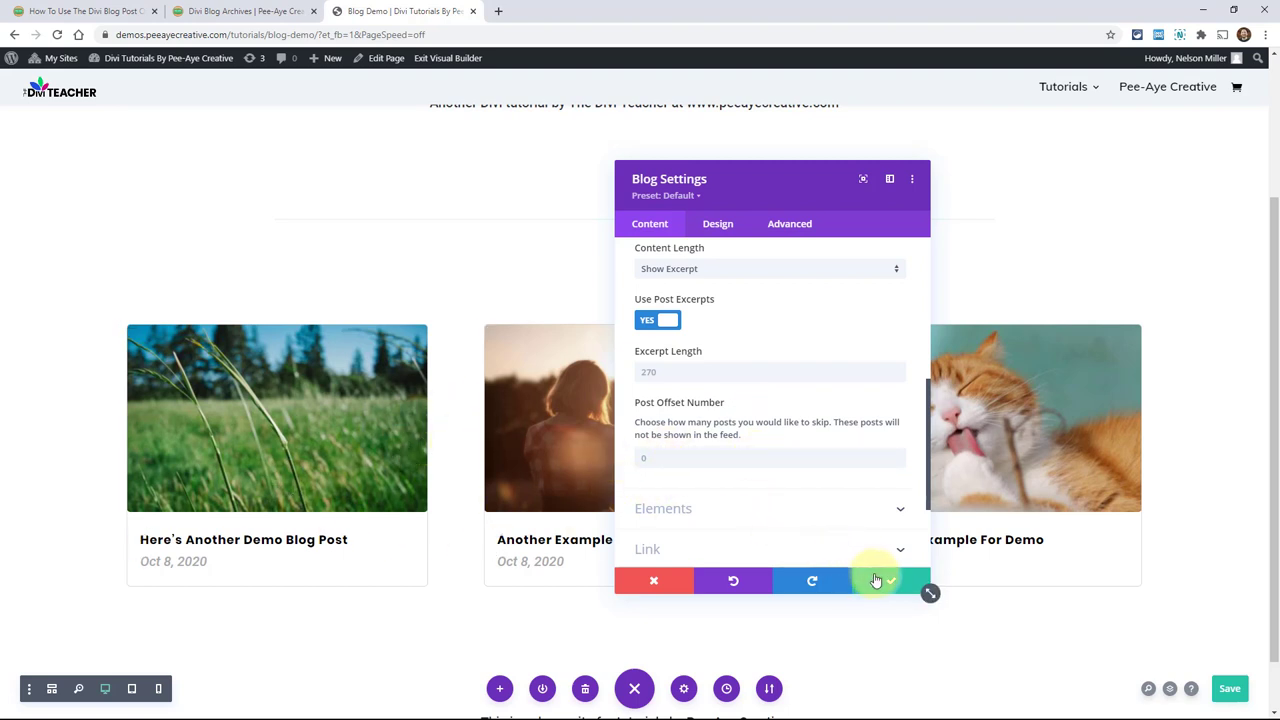
Close the grid settings and open the top blog module's settings for a single post
left_click(889, 580)
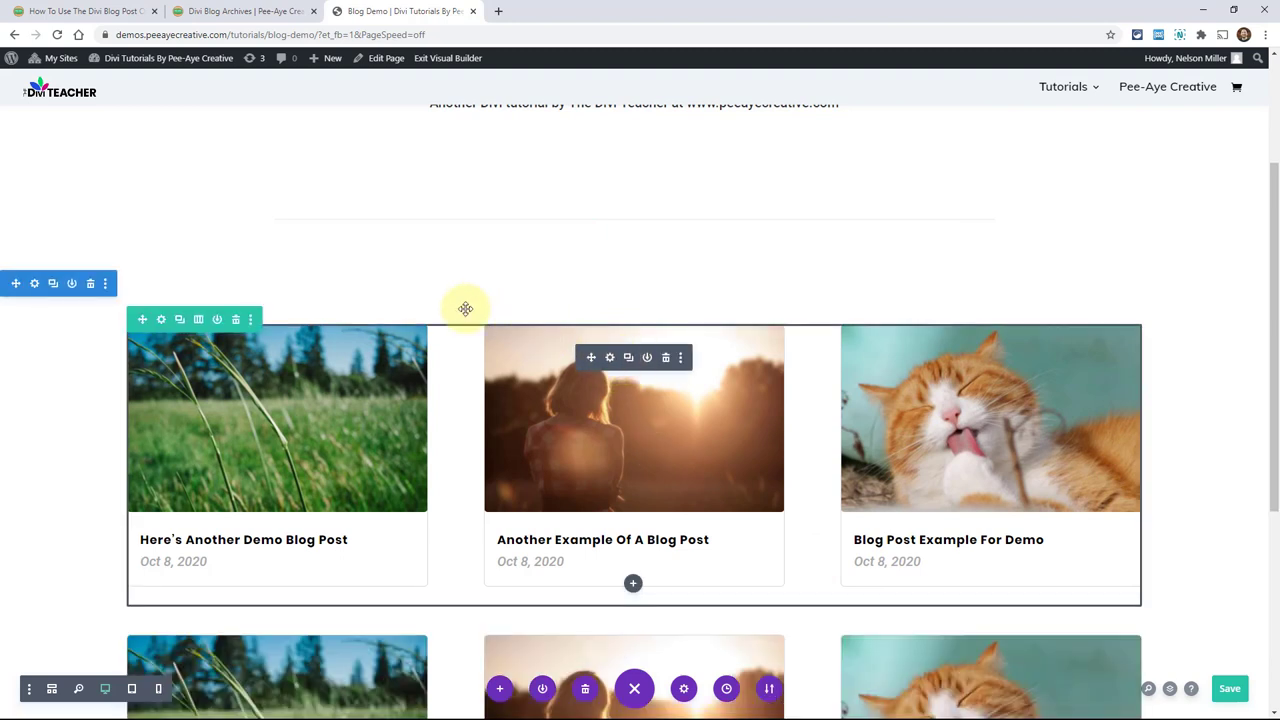
scroll("down", 3)
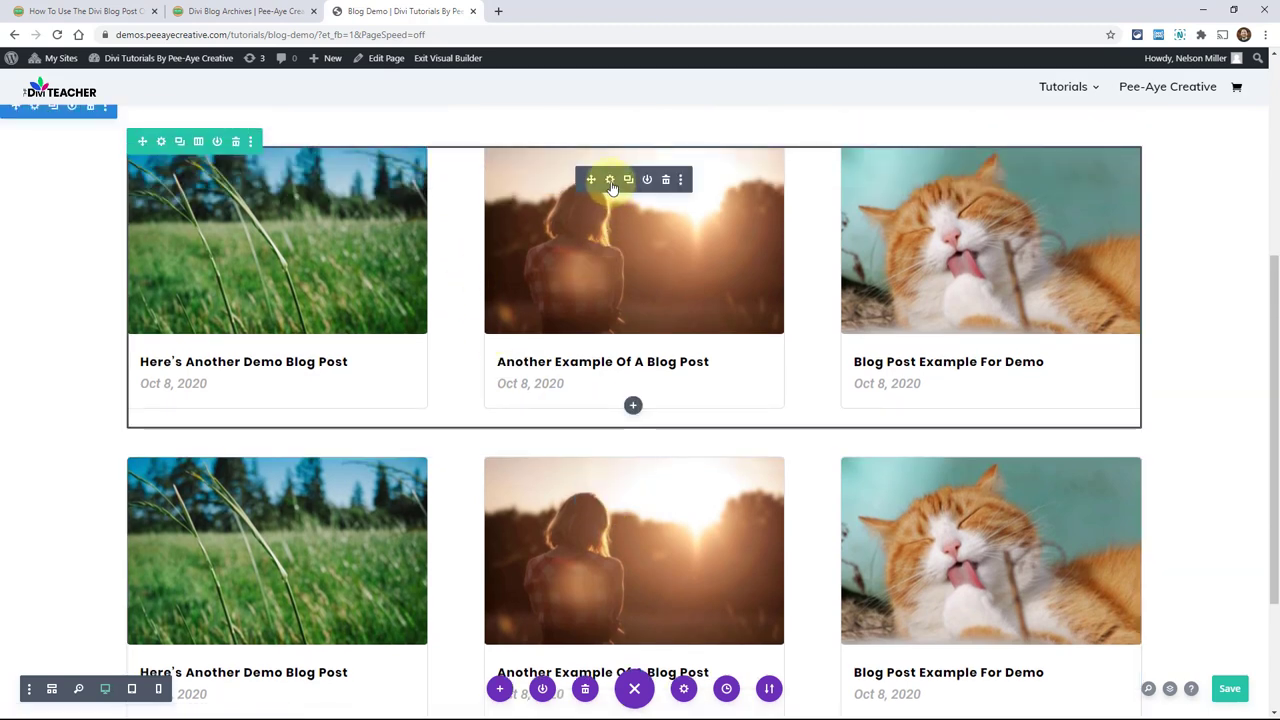
left_click(609, 180)
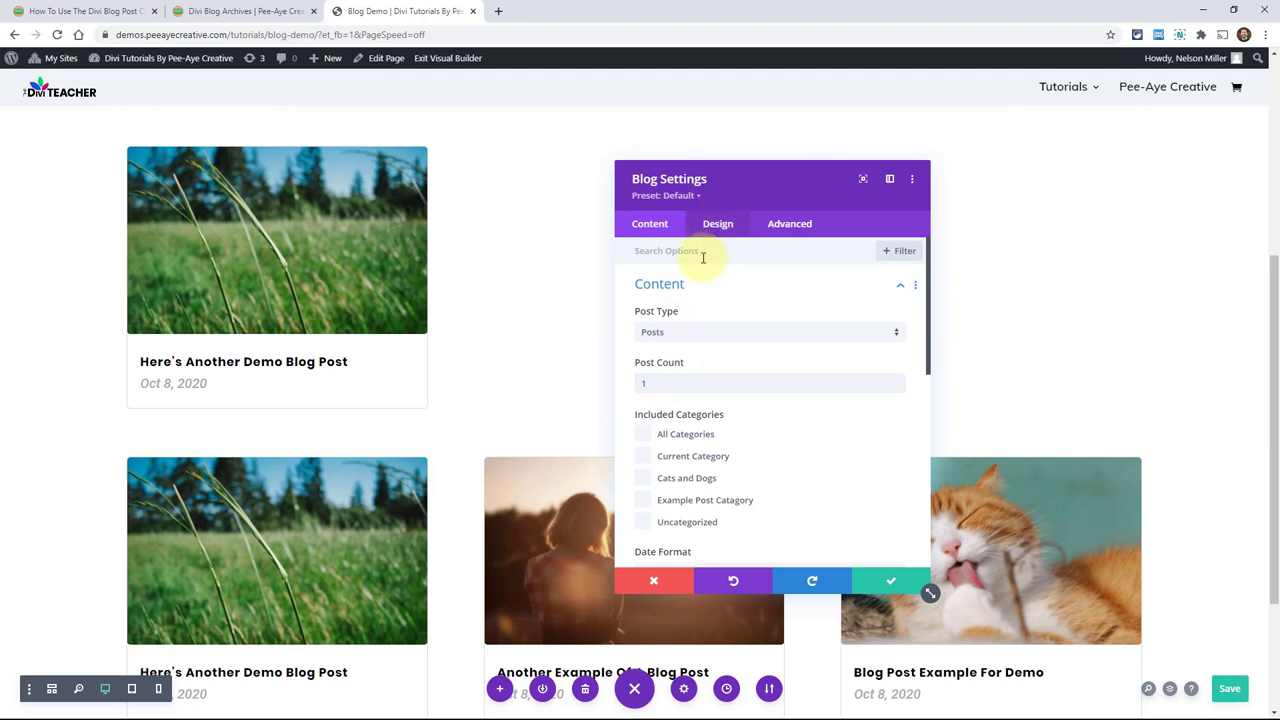
Give the top blog module the Fullwidth layout and change the row's column structure
left_click(717, 223)
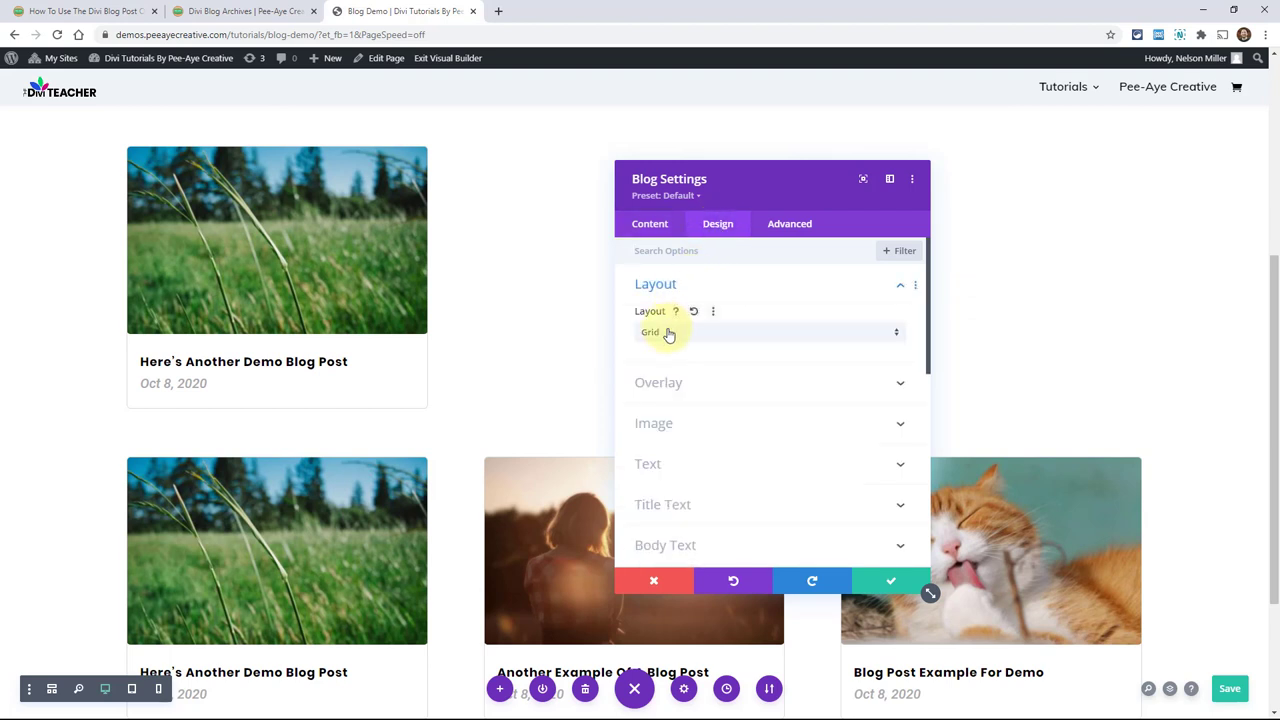
left_click(668, 332)
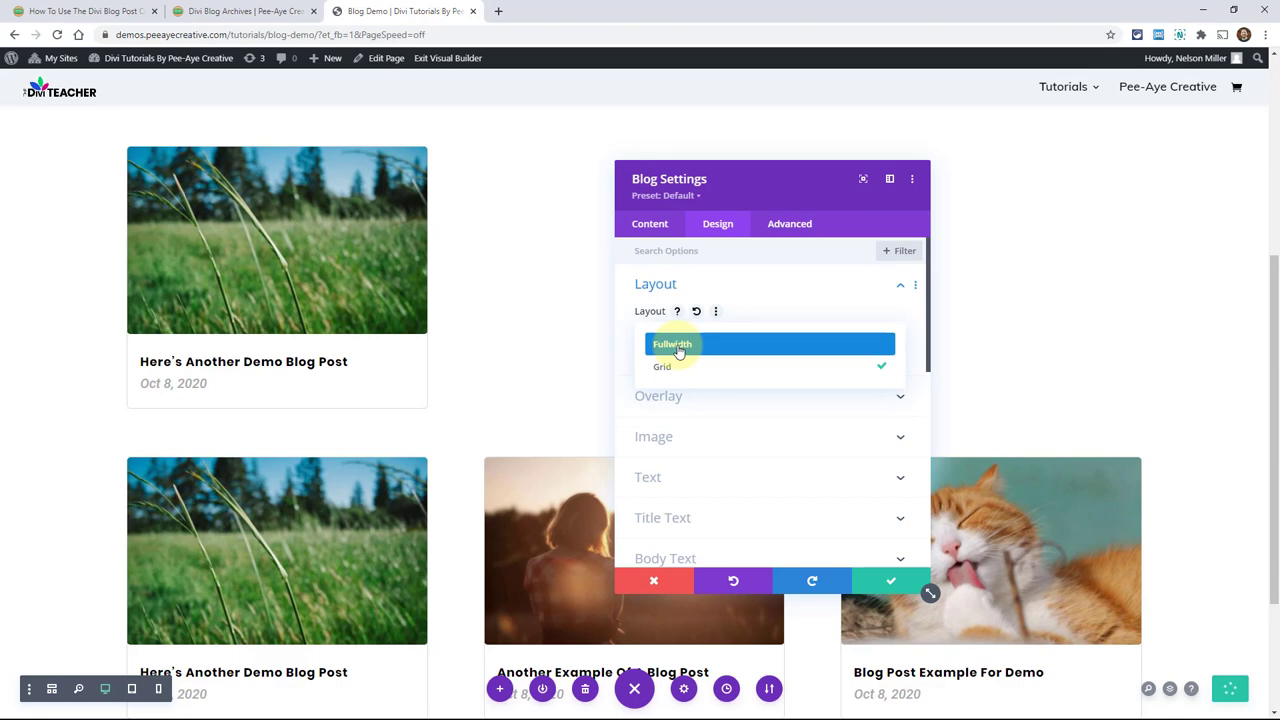
left_click(673, 344)
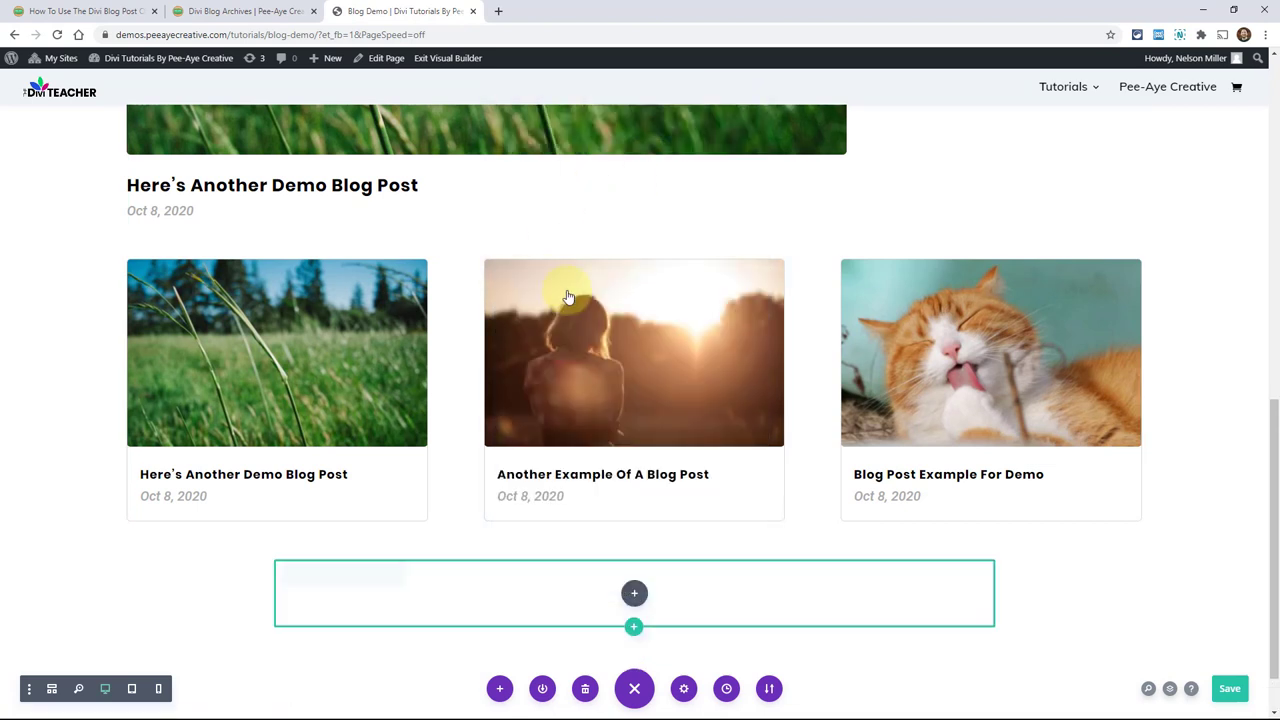
mouse_move(570, 296)
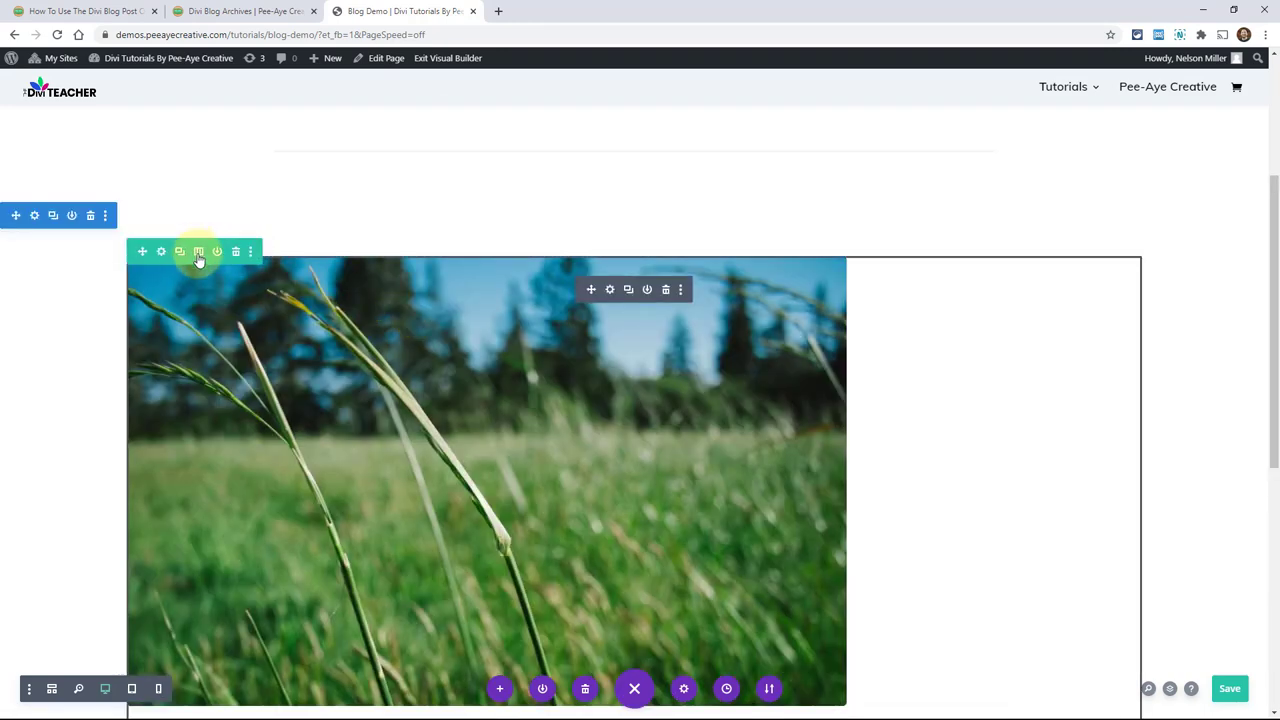
left_click(198, 251)
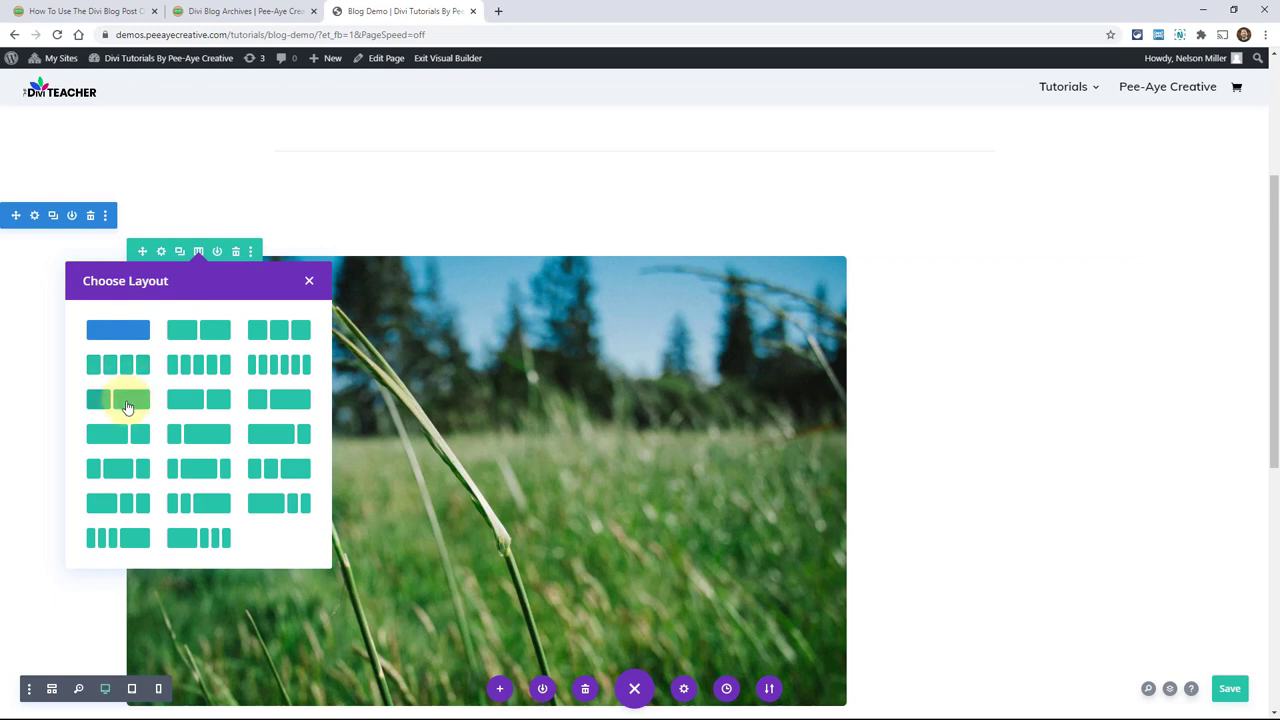
mouse_move(189, 332)
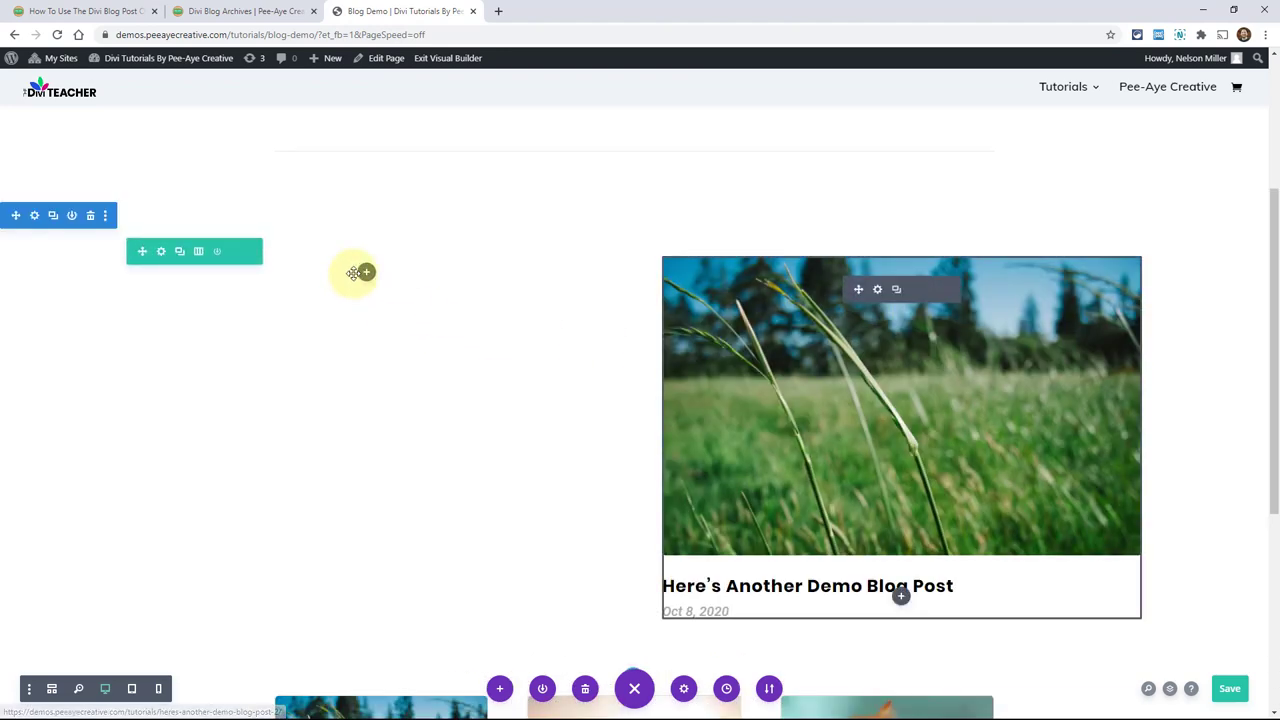
Add a Text module with a 'Latest Post' heading to the left column and save it
type("te")
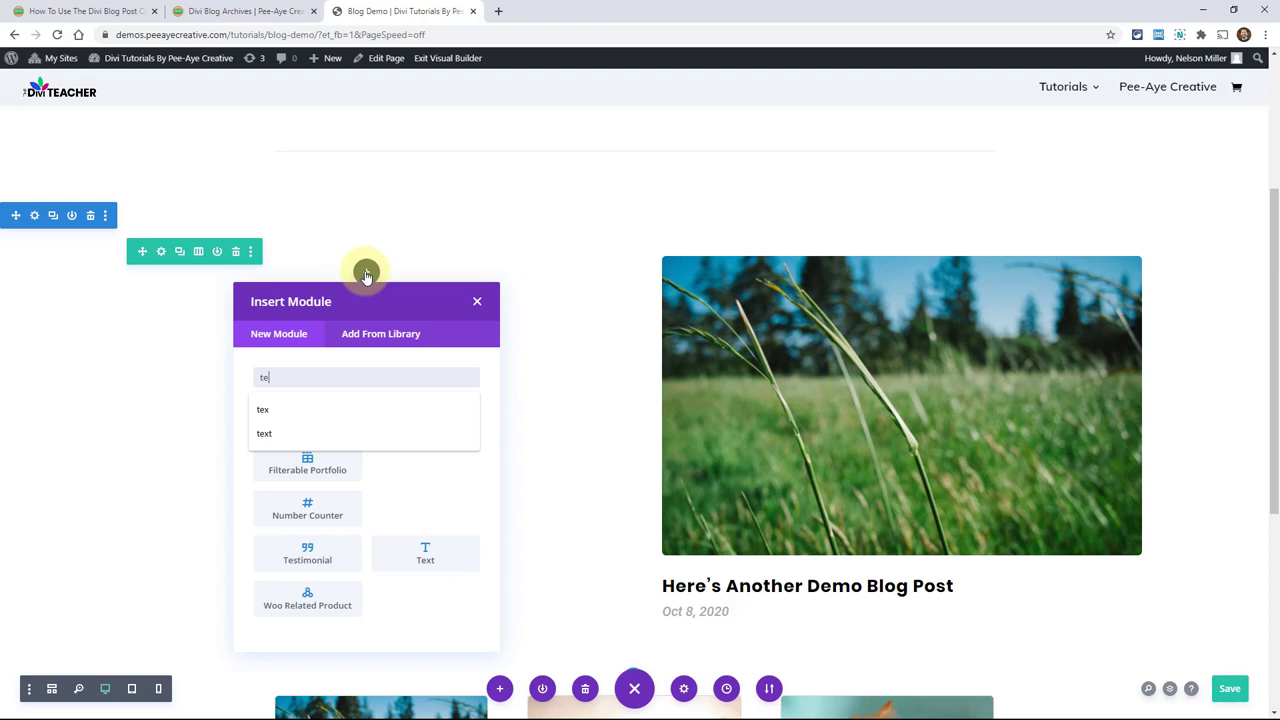
left_click(477, 301)
type("Latest Post")
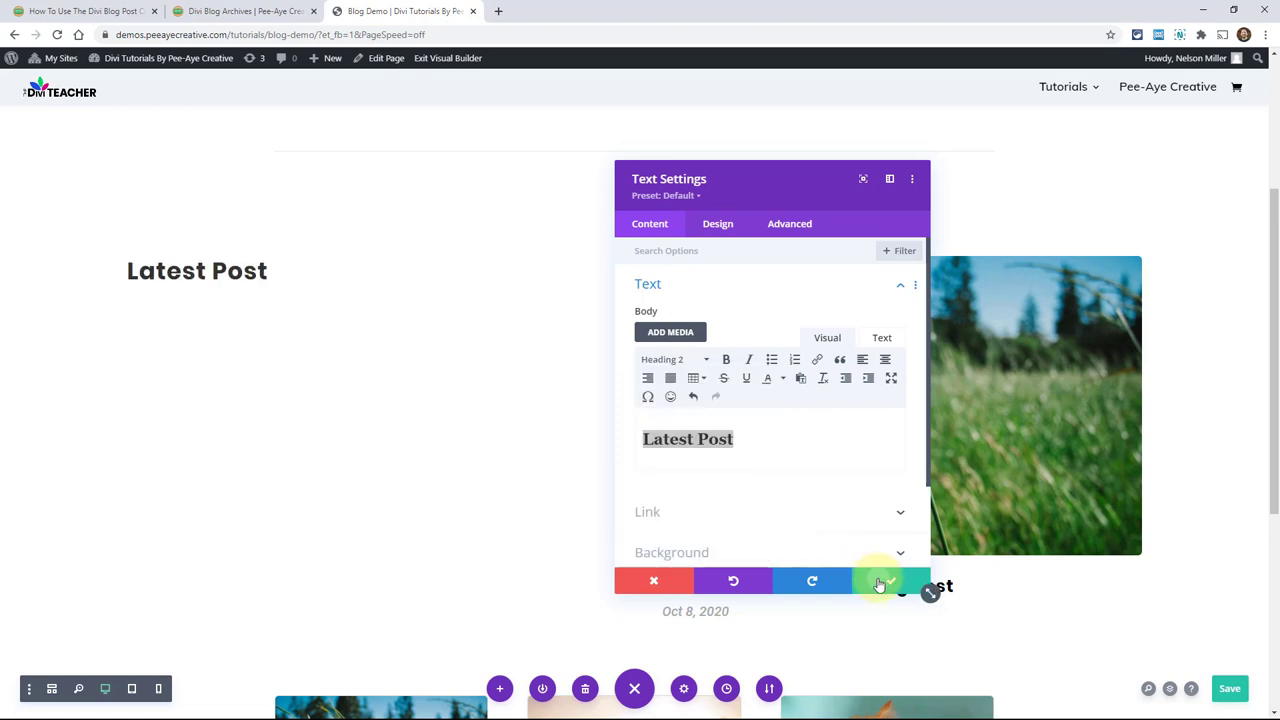
left_click(889, 581)
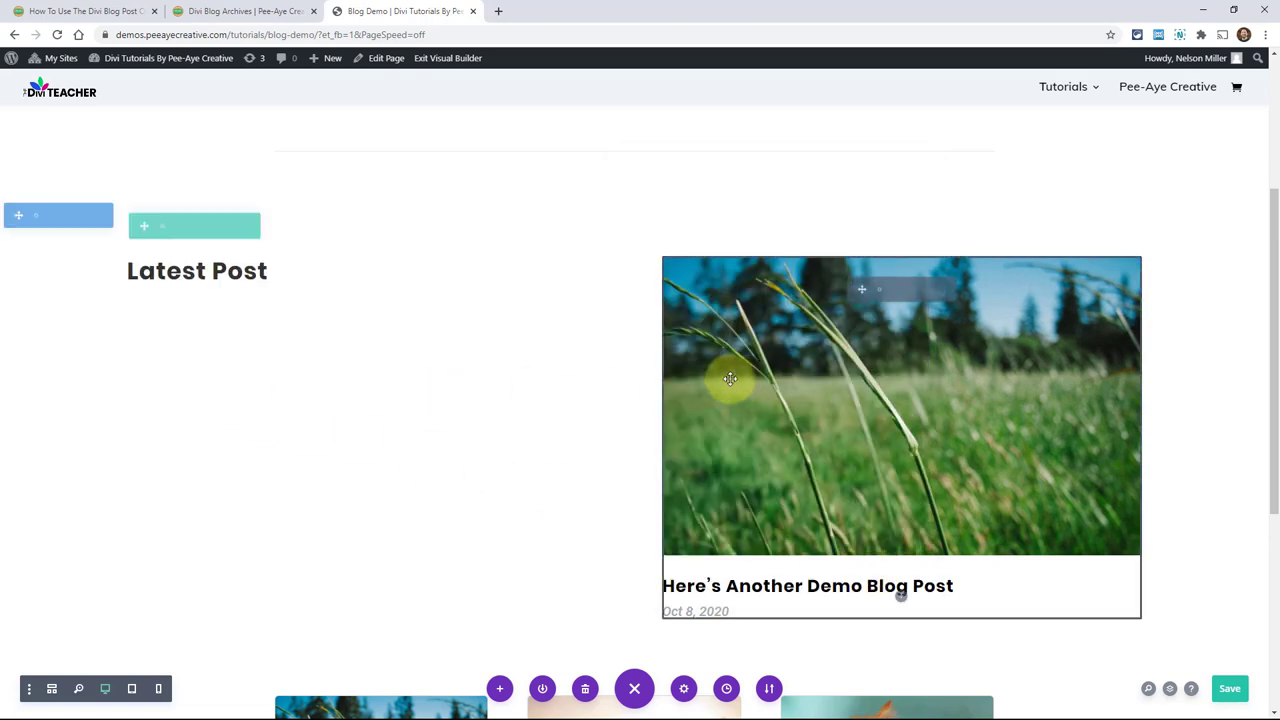
Insert a Text module above the grid with 'More Posts' formatted as a heading
scroll("down", 3)
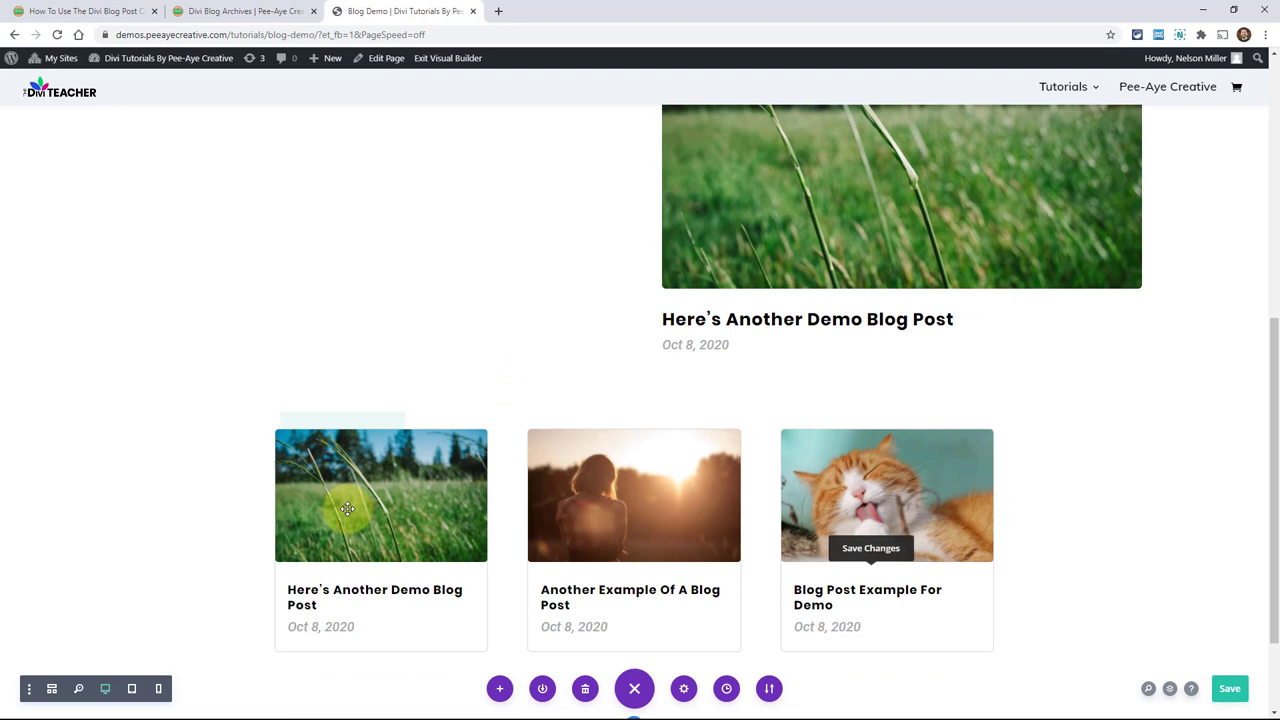
mouse_move(612, 475)
type("text")
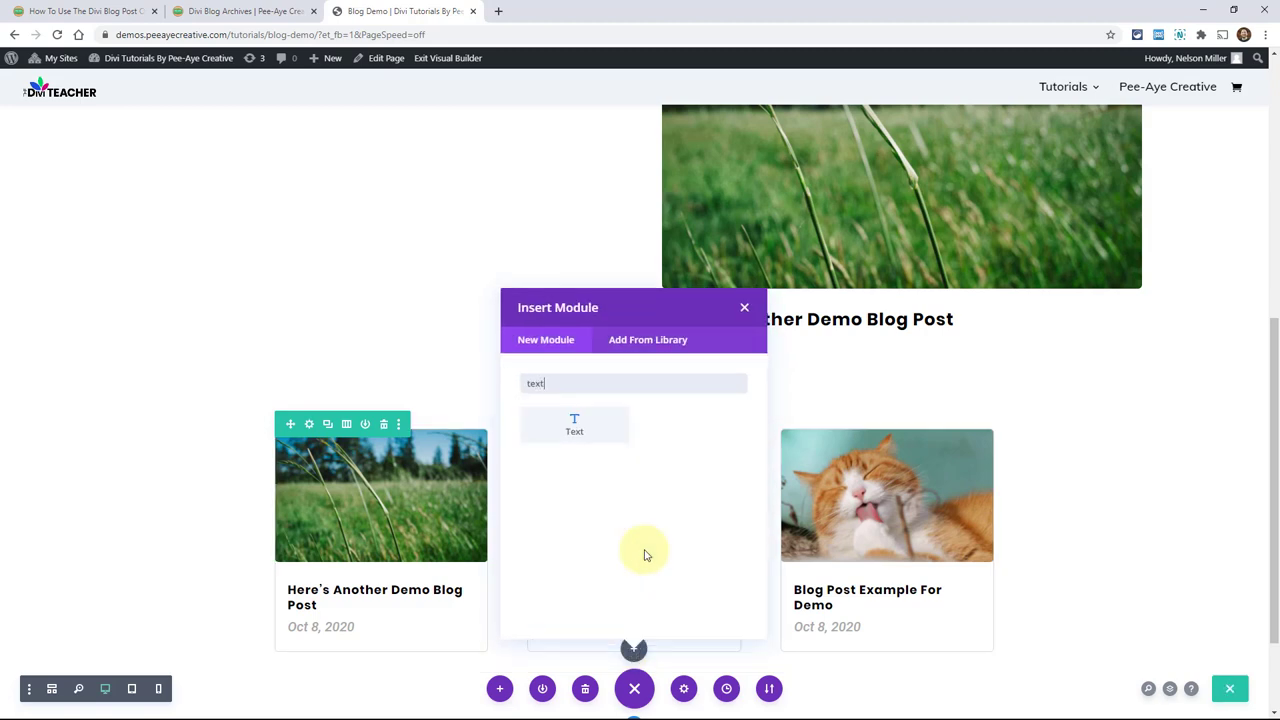
left_click(574, 423)
type("More Posts")
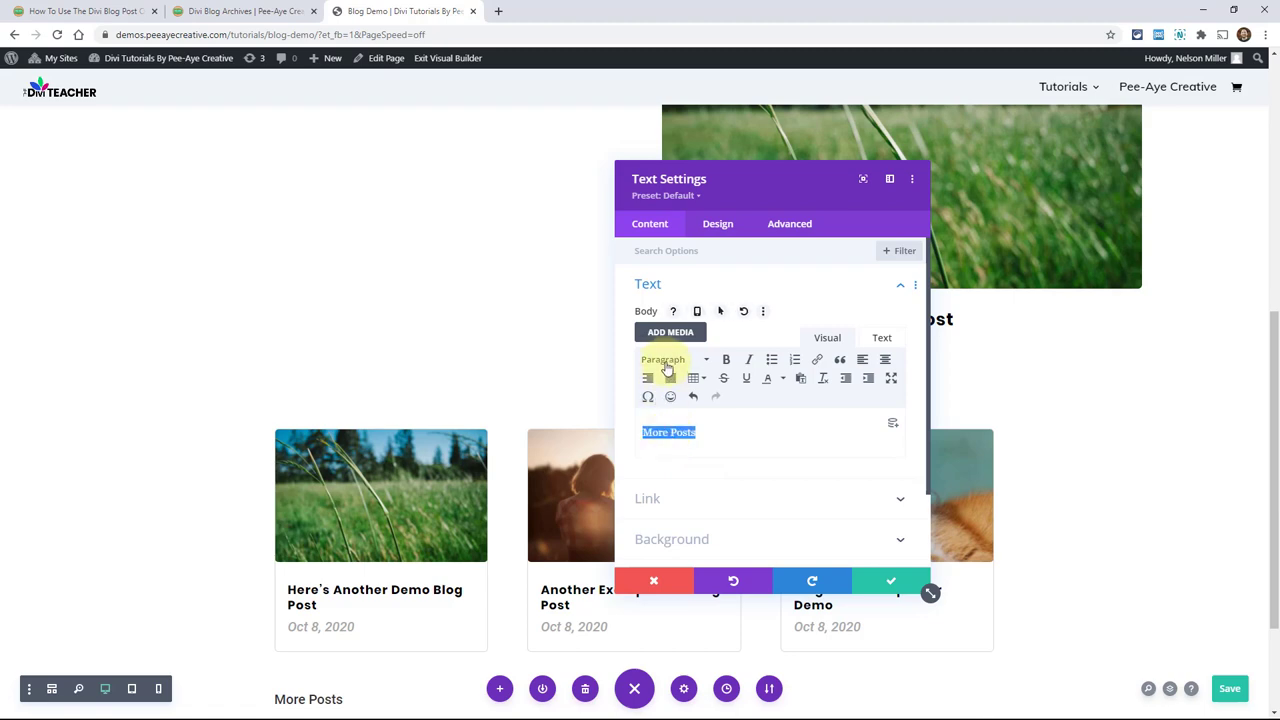
left_click(890, 581)
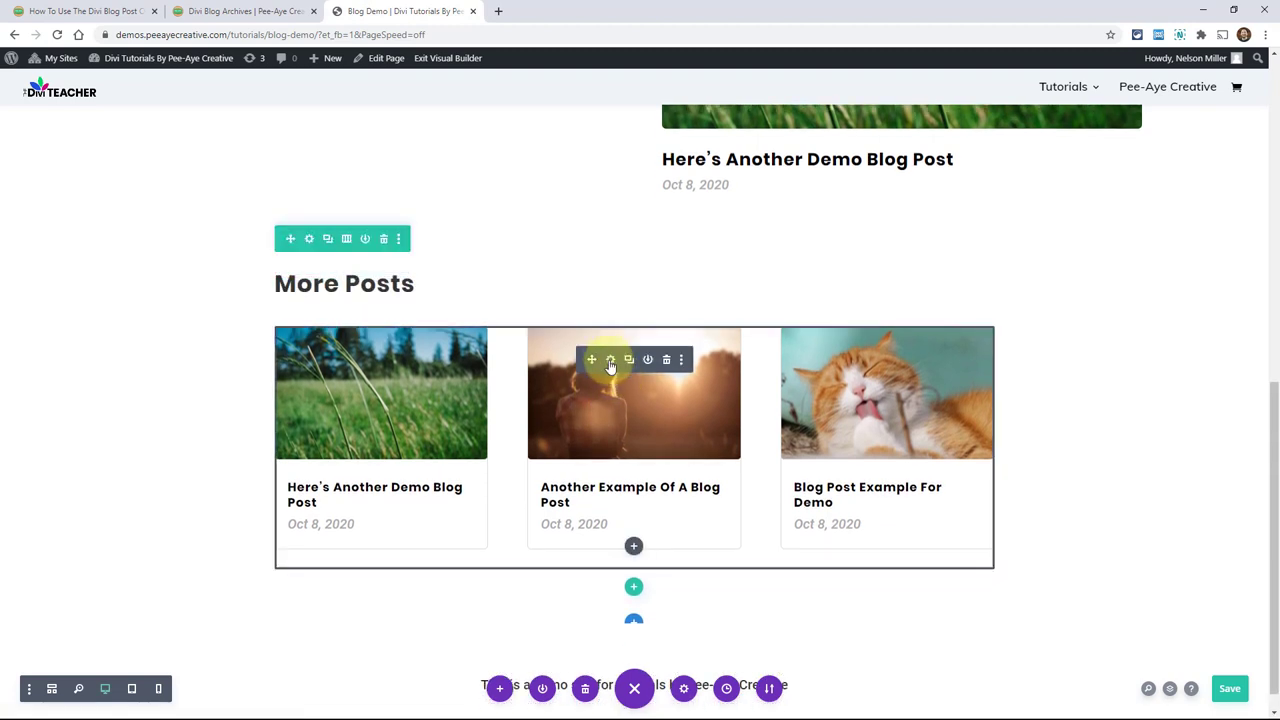
Set the lower grid's Post Offset Number to 1 and confirm the settings
left_click(610, 359)
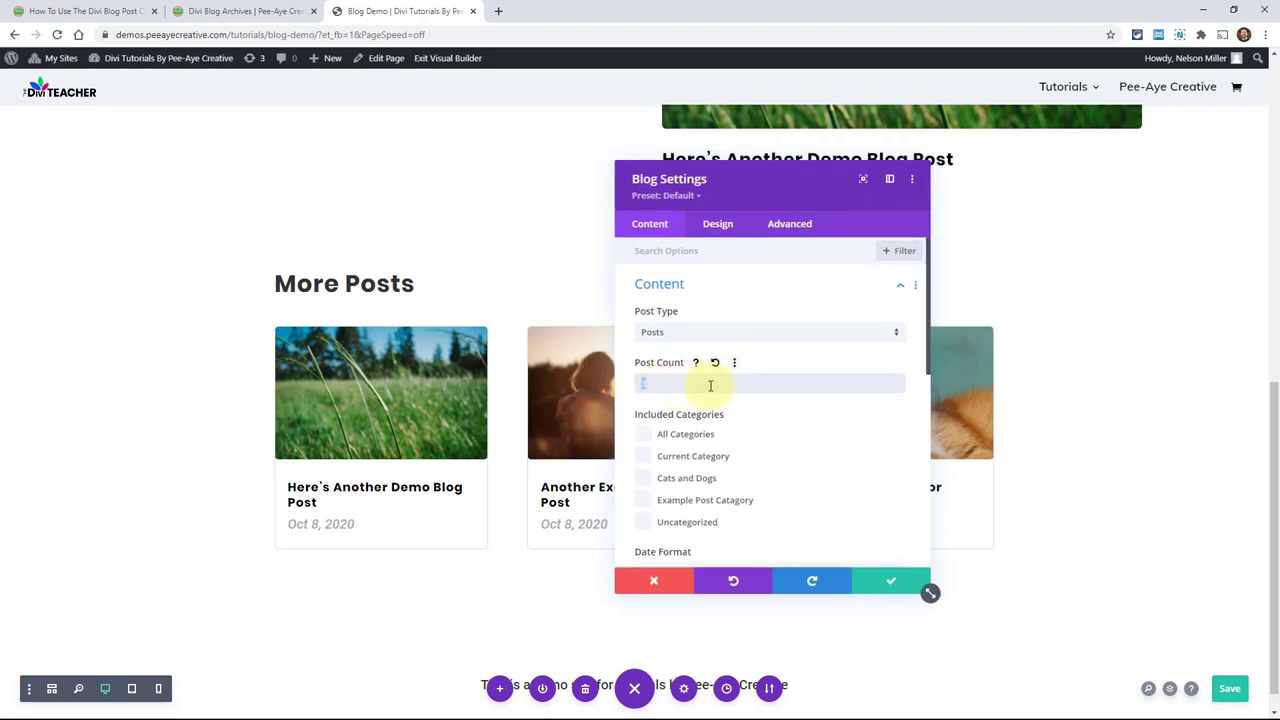
scroll("down", 3)
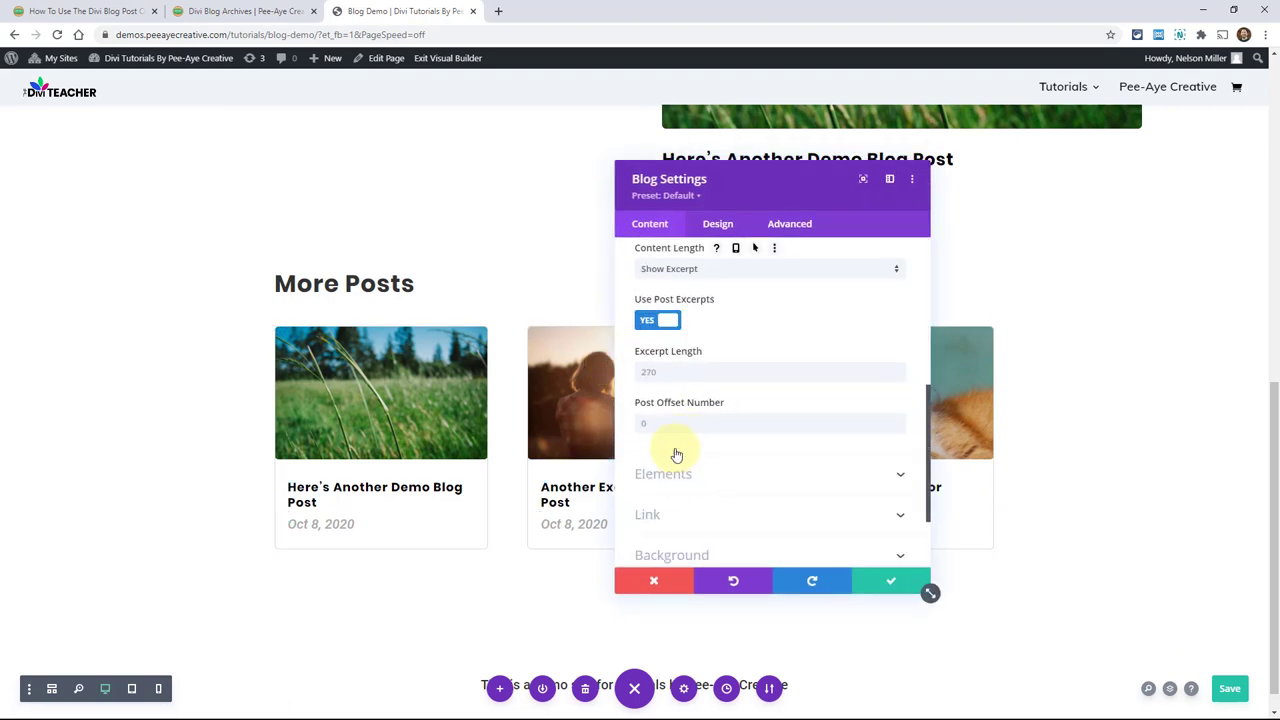
type("1")
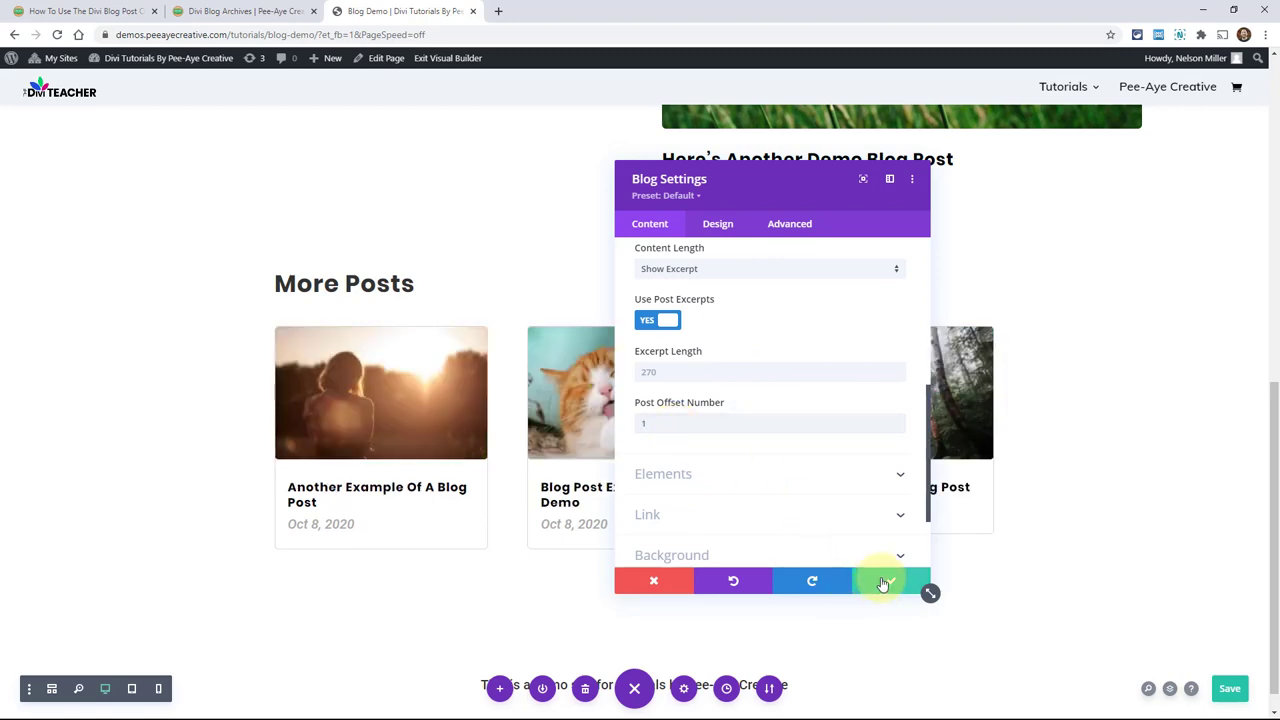
left_click(881, 581)
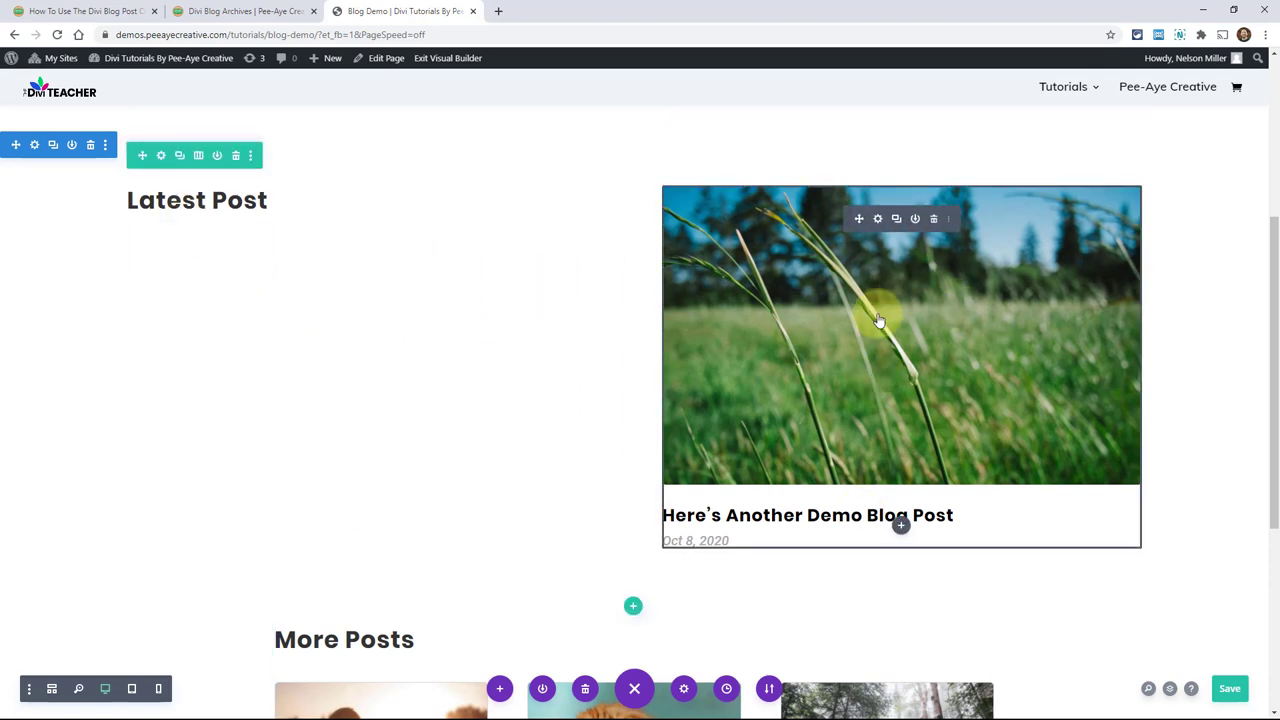
Scroll down the page to the duplicated row below More Posts, now titled 'Highlighted Post'
scroll("down", 3)
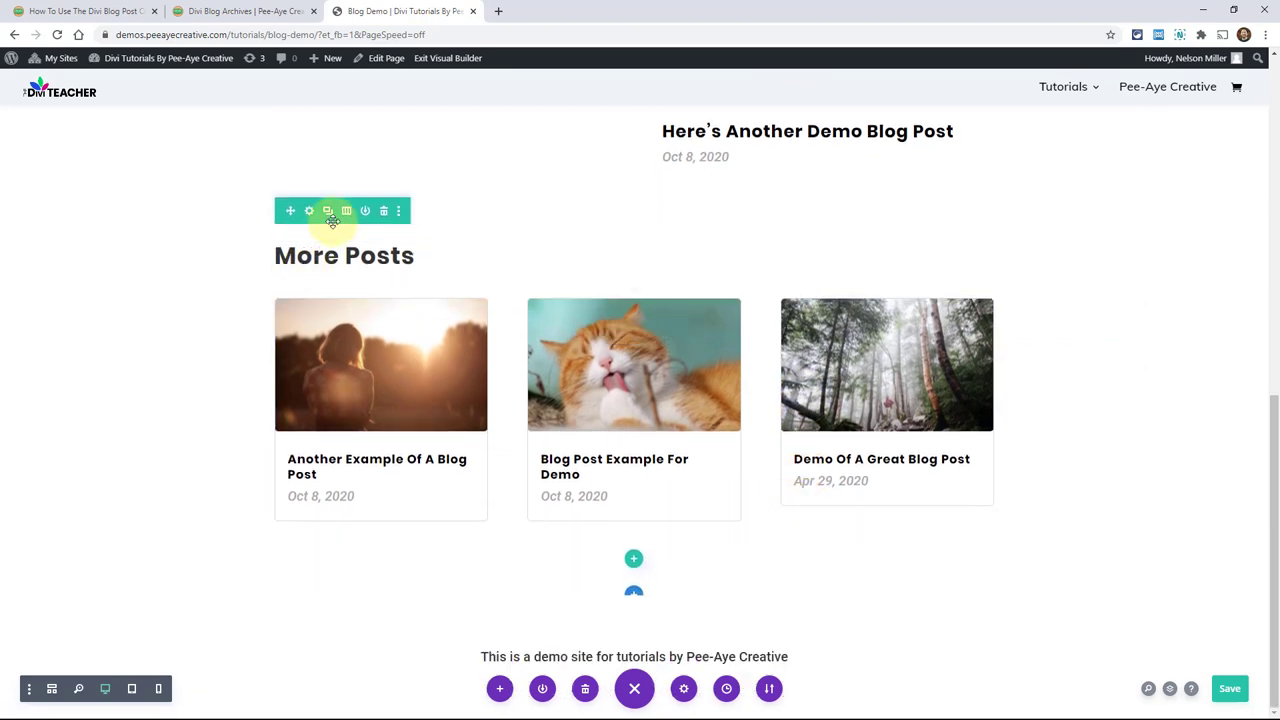
mouse_move(337, 340)
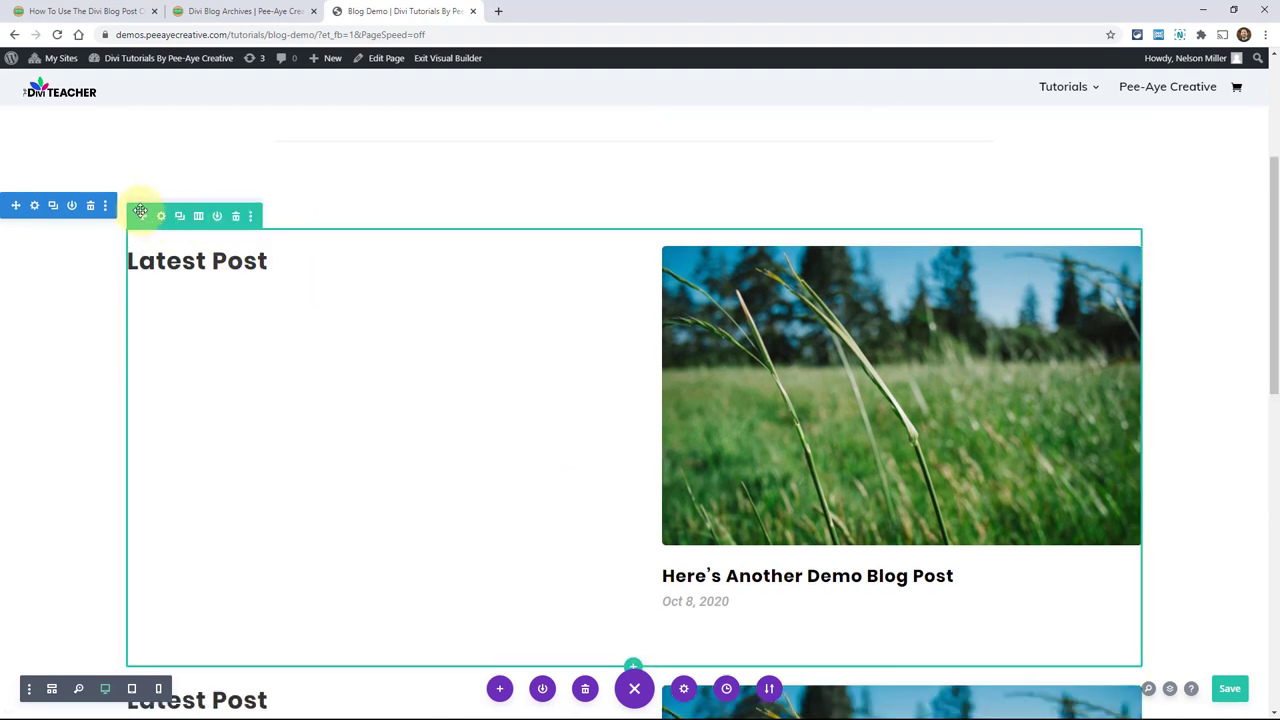
scroll("down", 3)
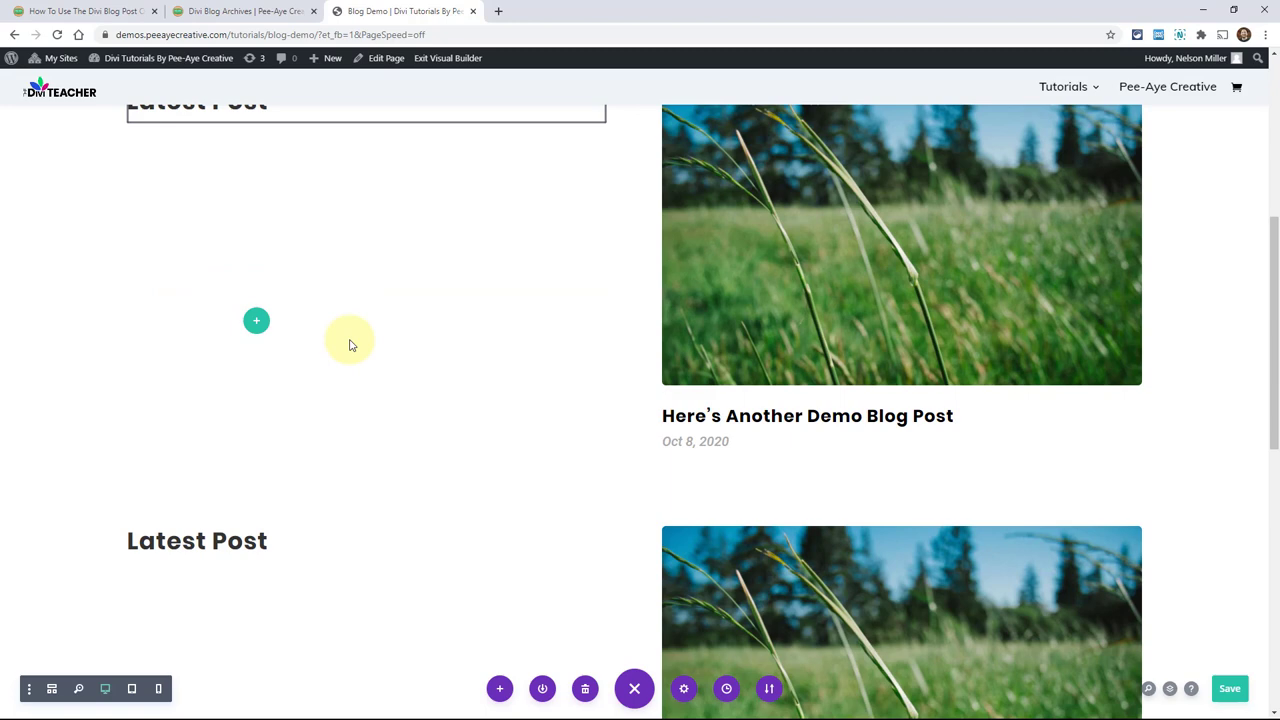
scroll("down", 3)
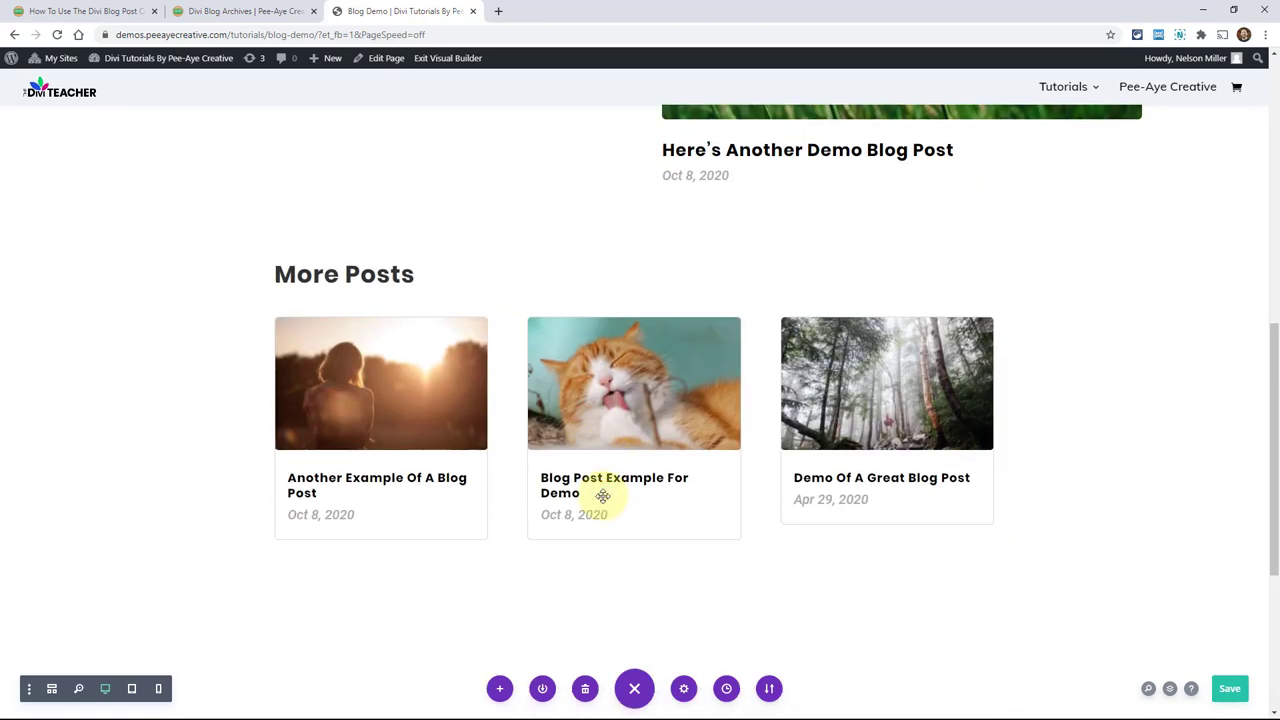
scroll("down", 3)
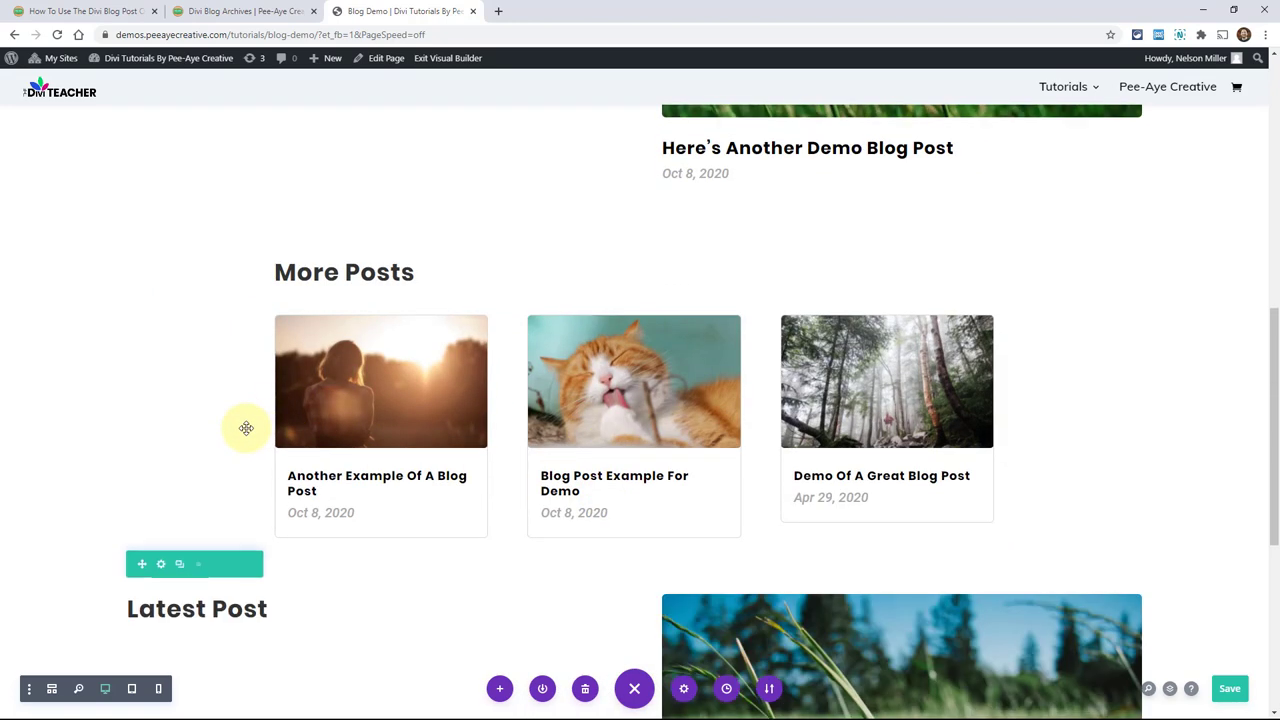
scroll("down", 3)
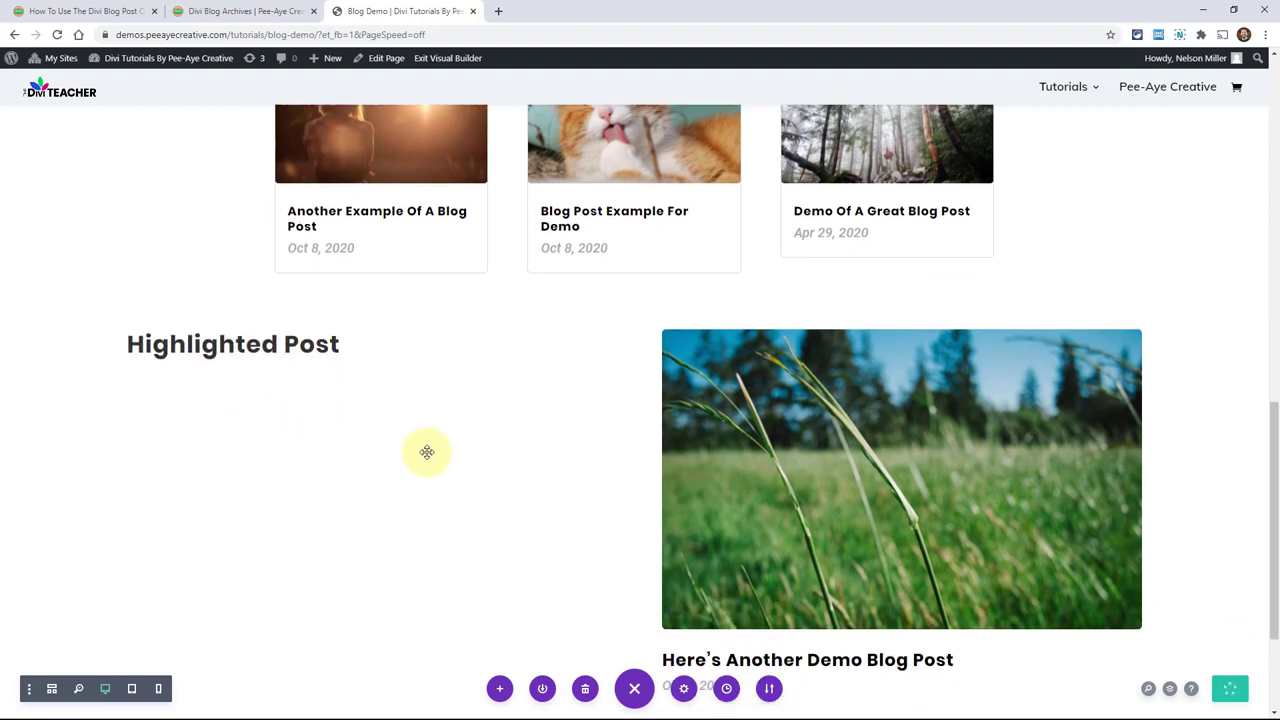
mouse_move(873, 398)
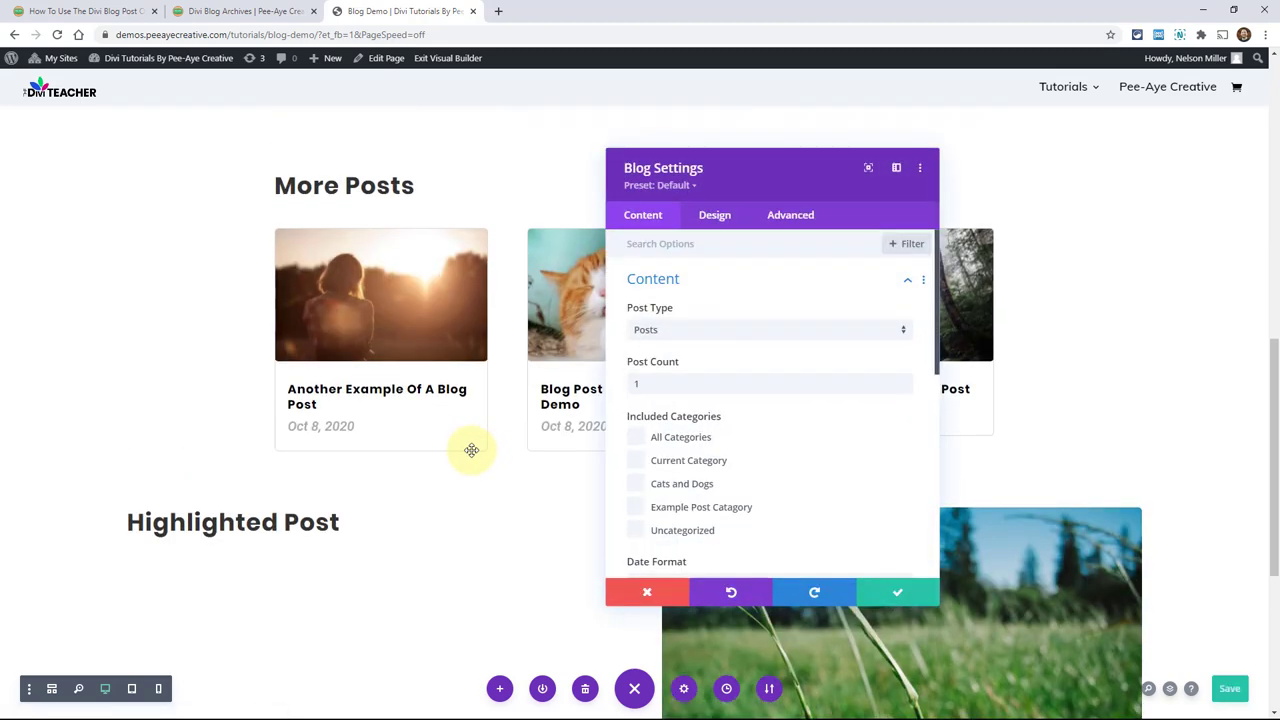
Apply a post offset of 4 to the Highlighted Post blog module
scroll("down", 3)
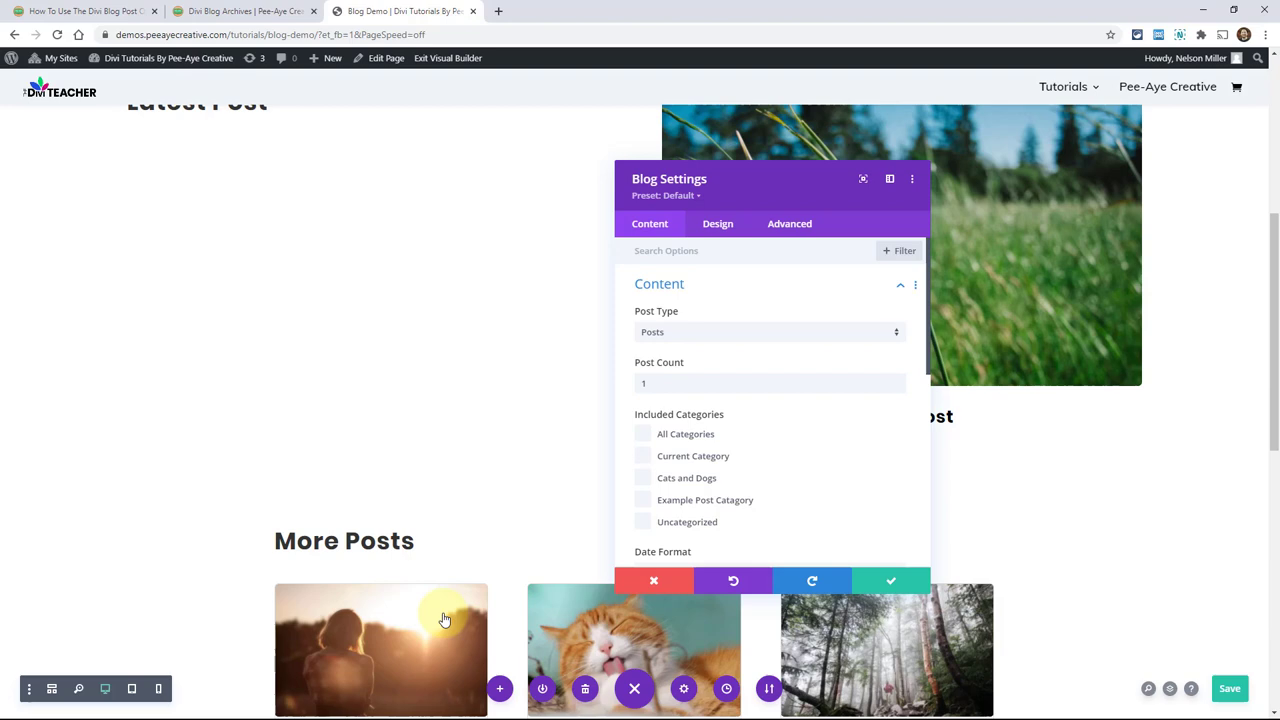
scroll("down", 3)
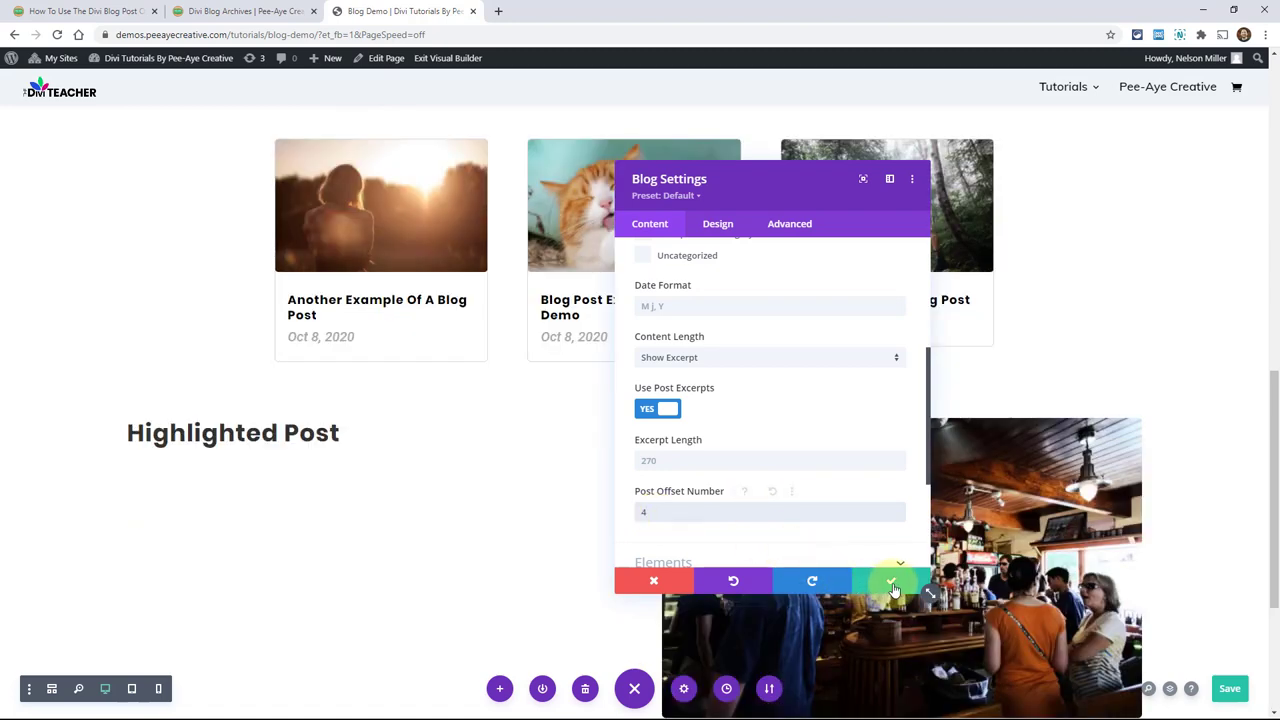
left_click(893, 581)
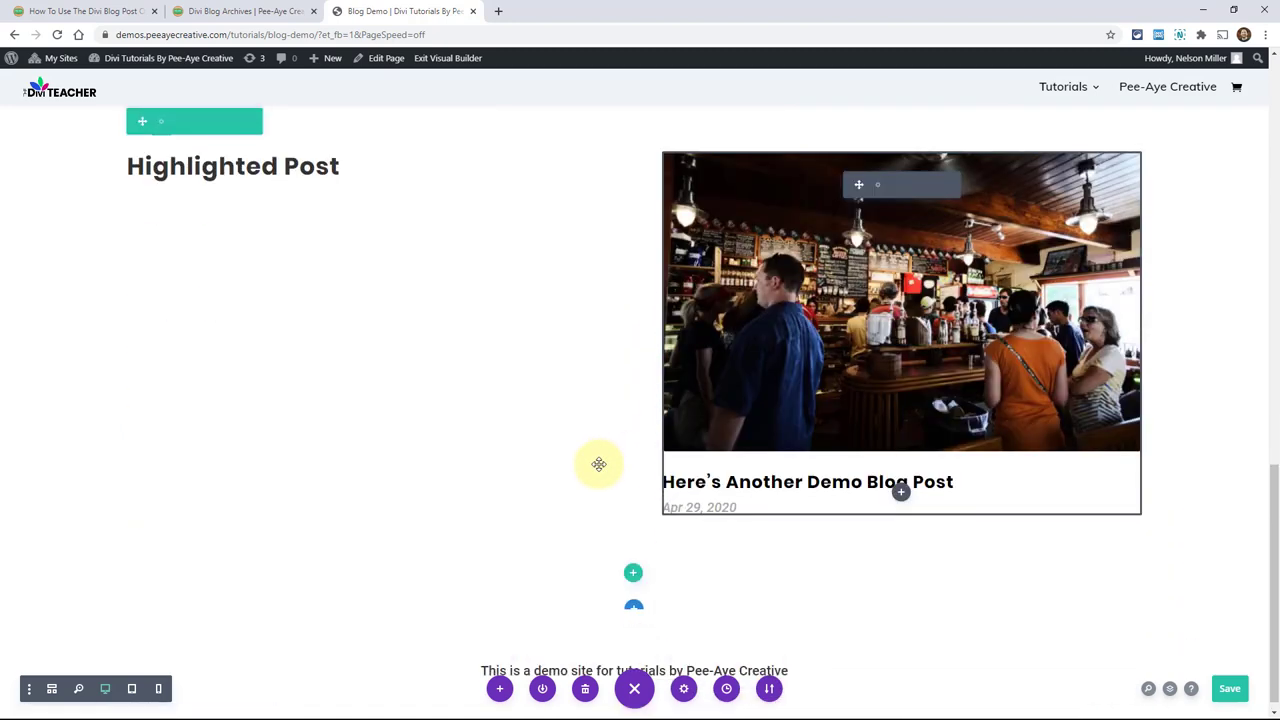
Scroll through the finished demo page and the Divi Blog tutorial archive grid
scroll("down", 3)
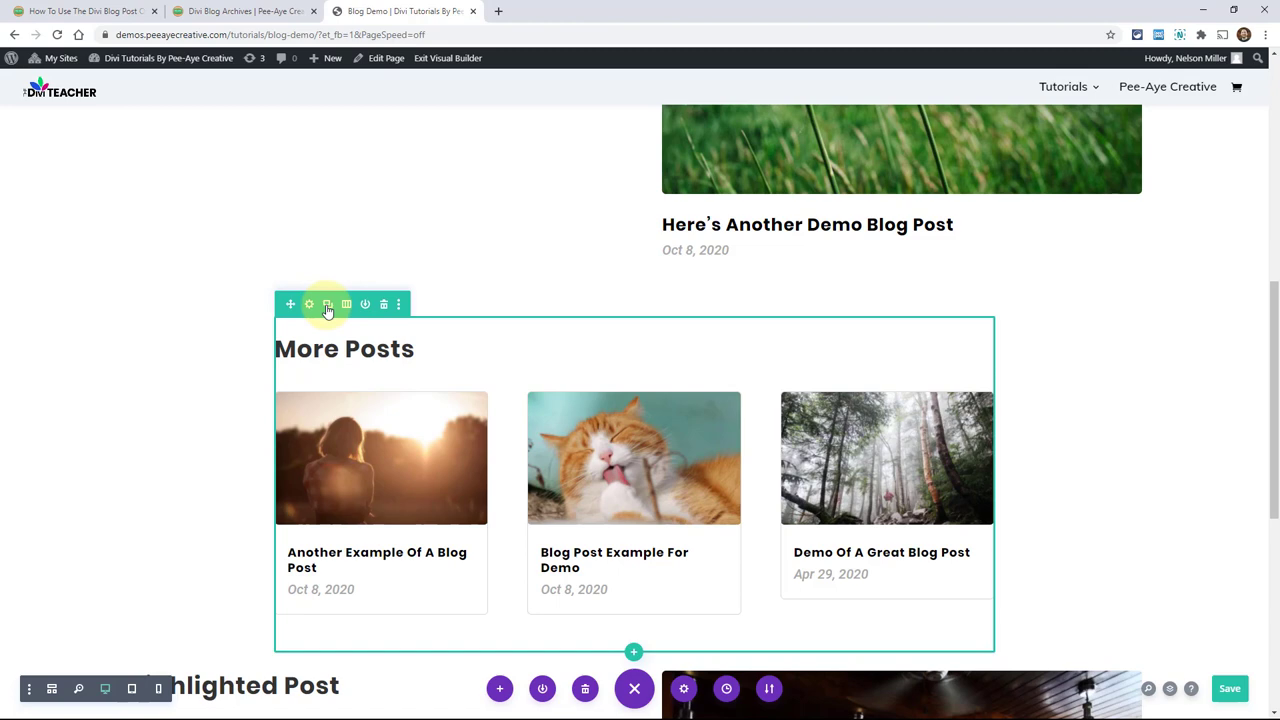
scroll("down", 3)
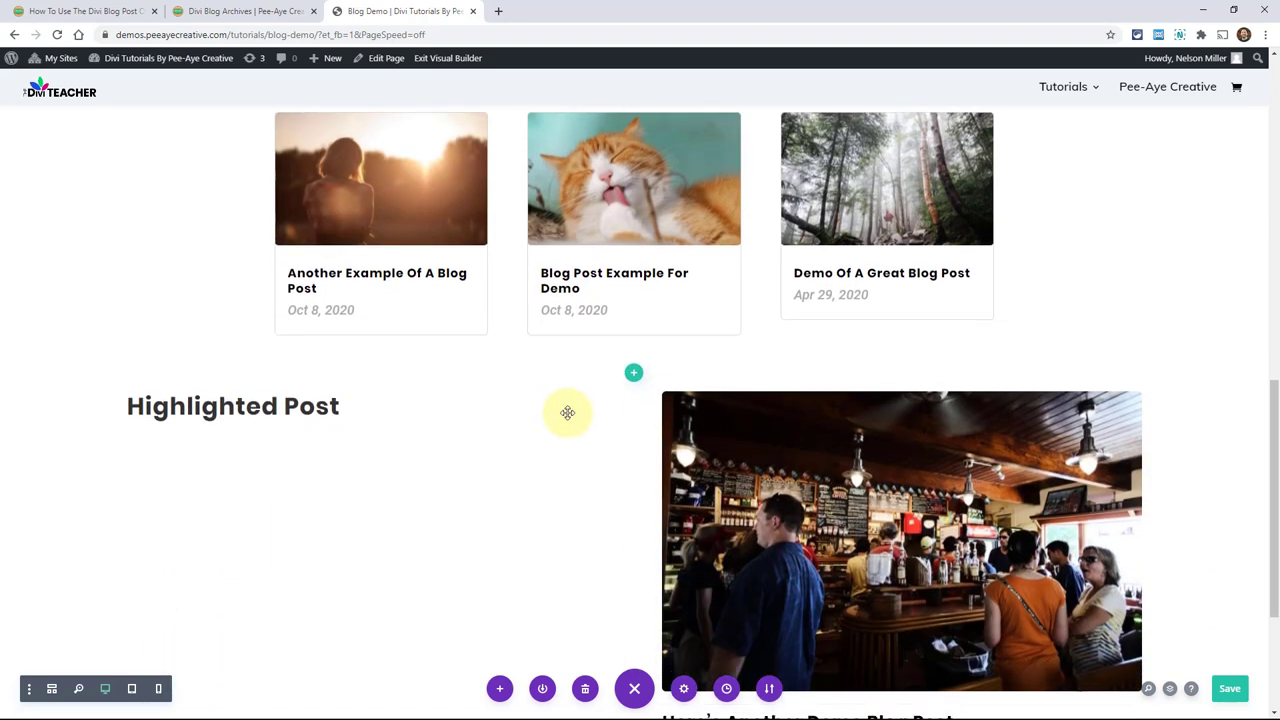
scroll("down", 3)
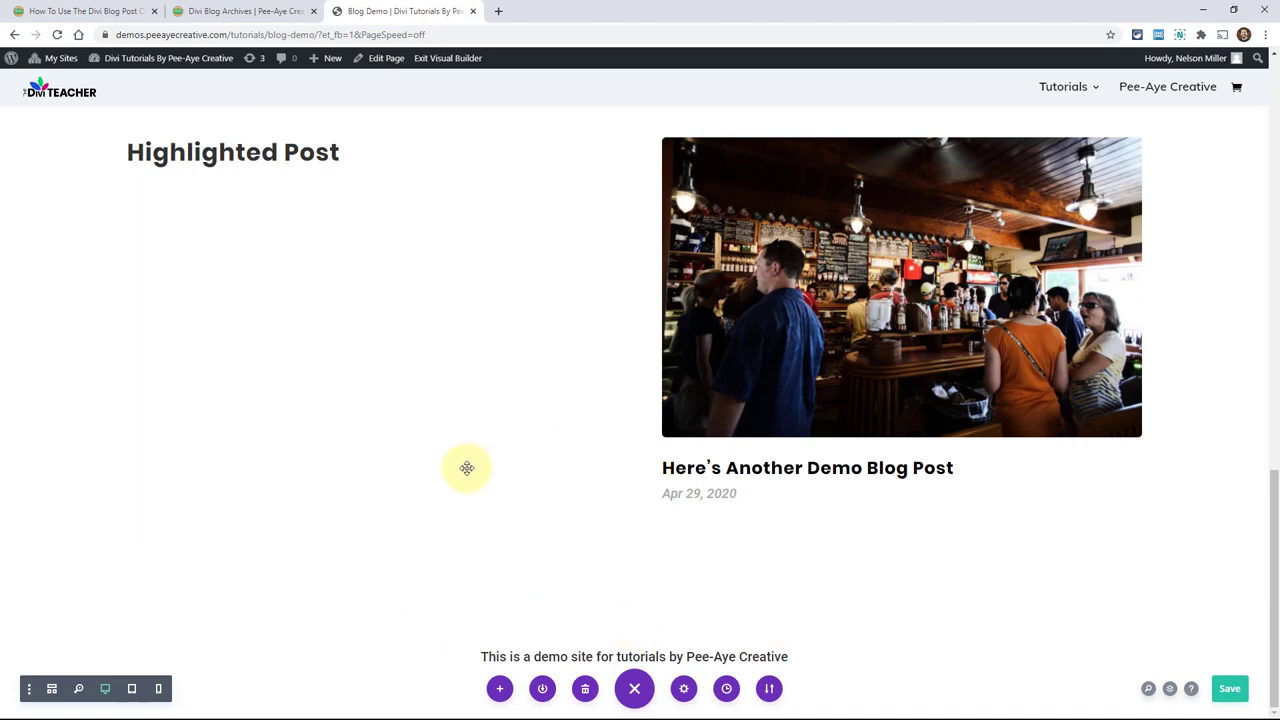
scroll("down", 3)
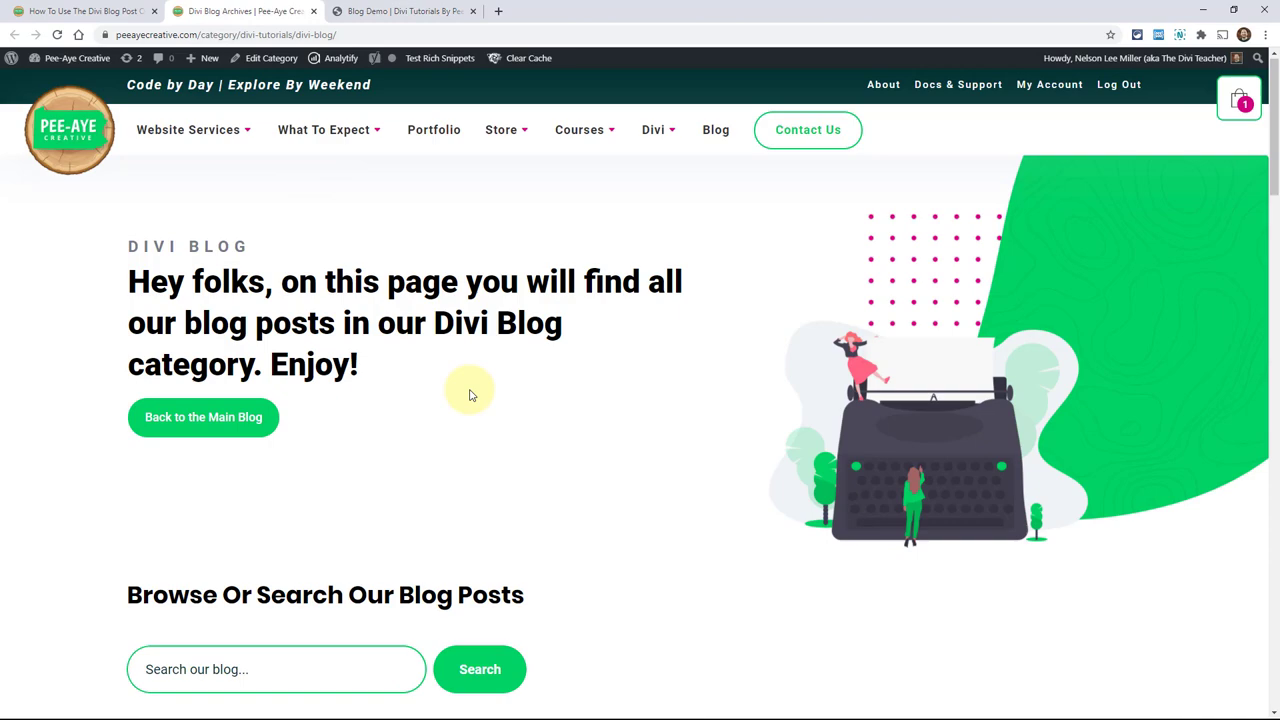
scroll("down", 3)
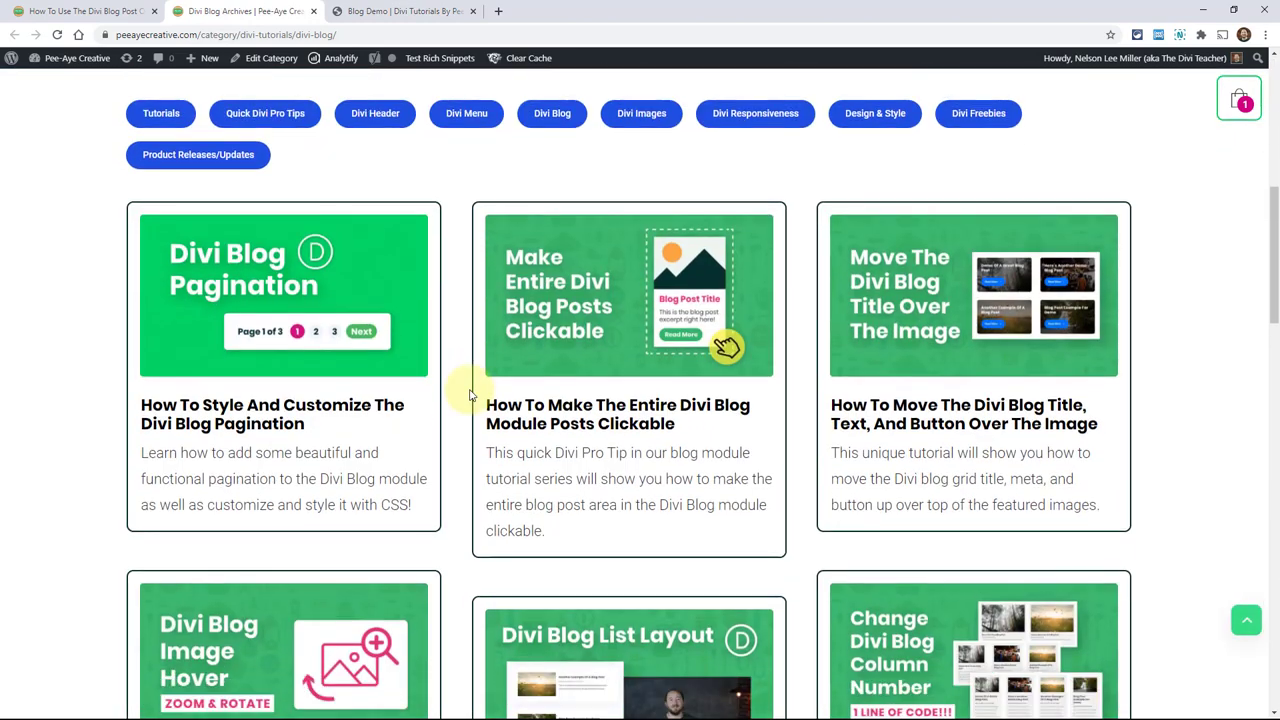